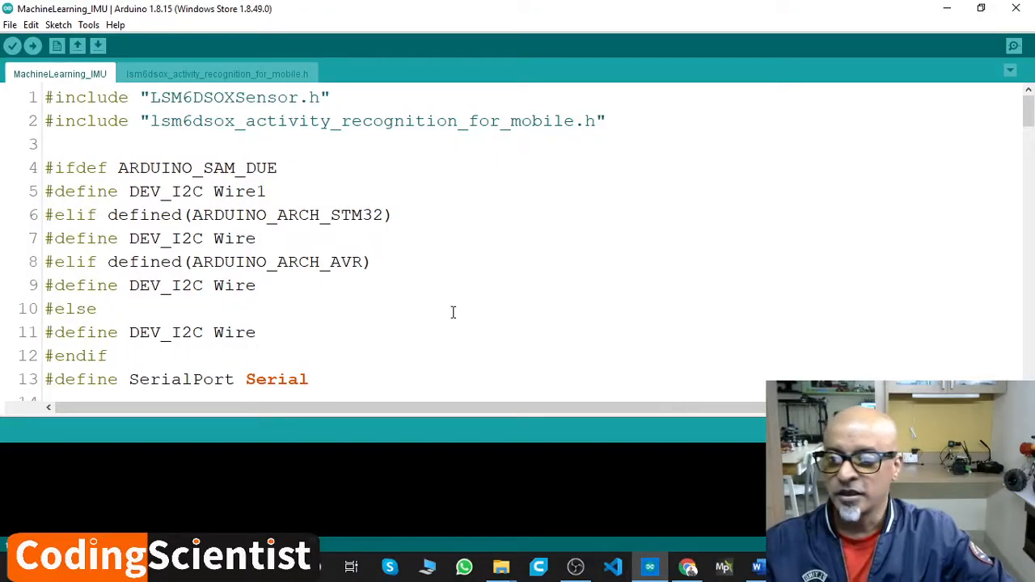
Step: Scroll through the MachineLearning_IMU code and glance at the activity recognition header
{"action": "scroll", "scroll_direction": "down", "scroll_amount": 3}
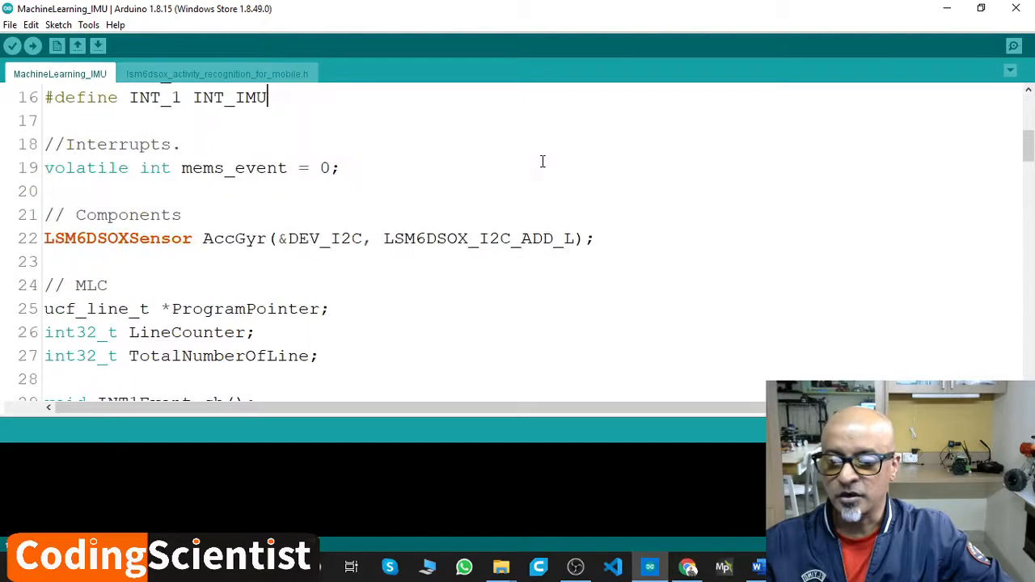
{"action": "scroll", "scroll_direction": "down", "scroll_amount": 3}
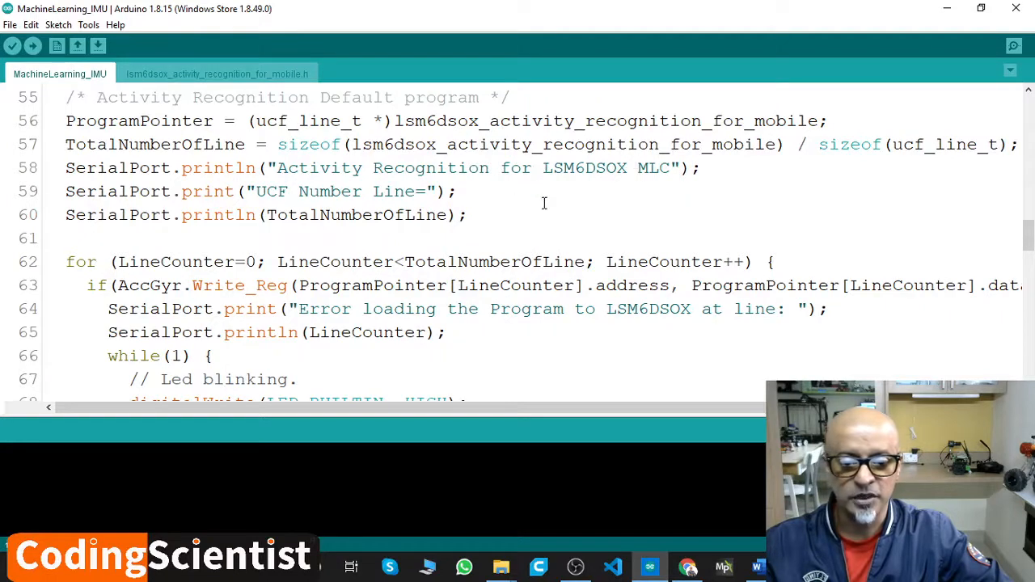
{"action": "scroll", "scroll_direction": "down", "scroll_amount": 3}
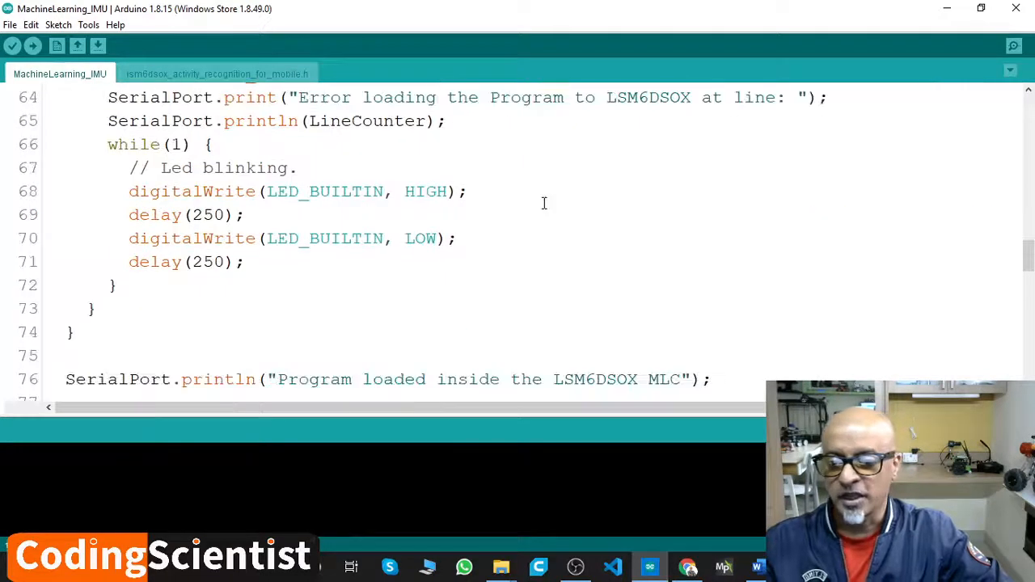
{"action": "scroll", "scroll_direction": "down", "scroll_amount": 3}
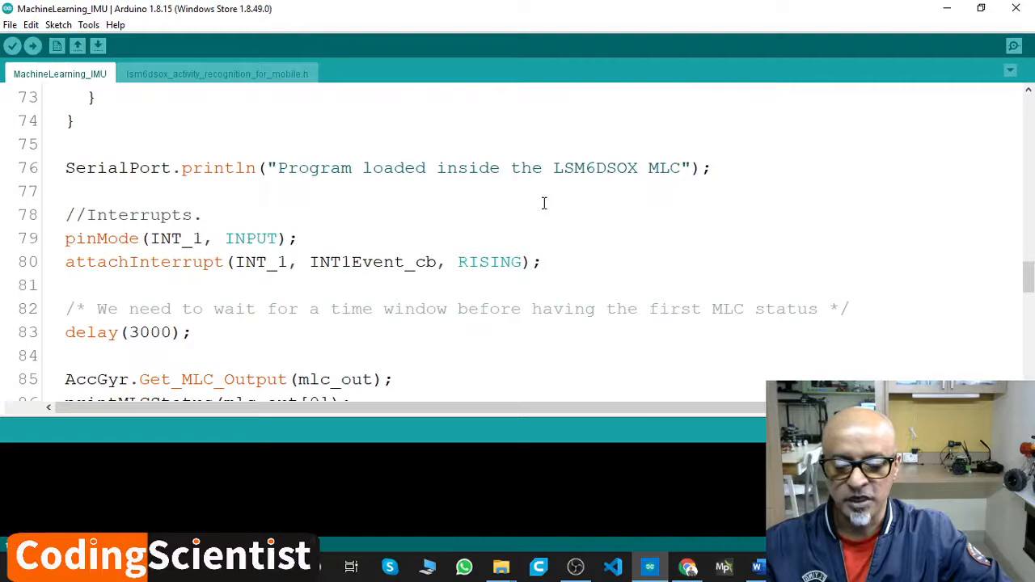
{"action": "scroll", "scroll_direction": "down", "scroll_amount": 3}
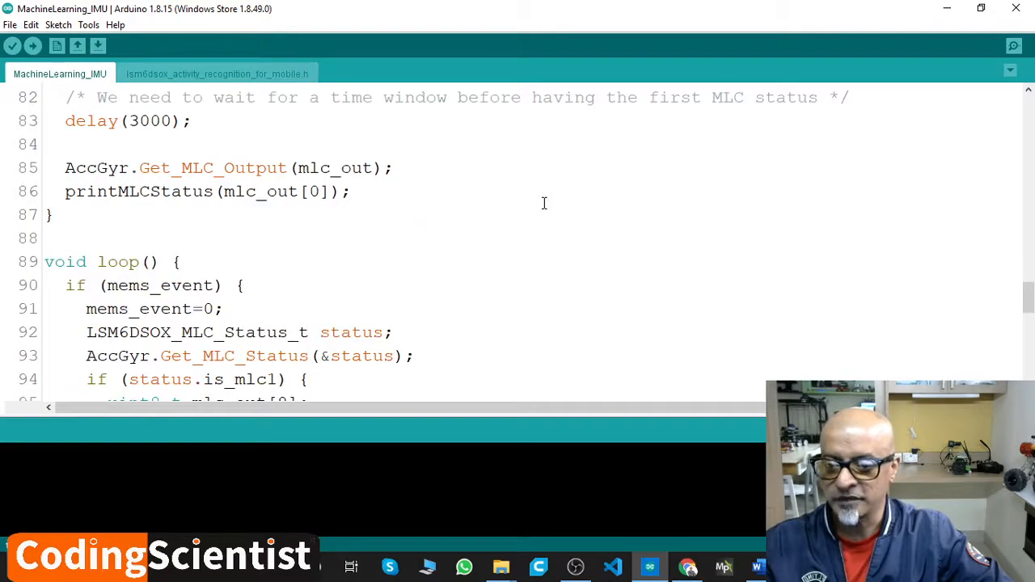
{"action": "scroll", "scroll_direction": "down", "scroll_amount": 3}
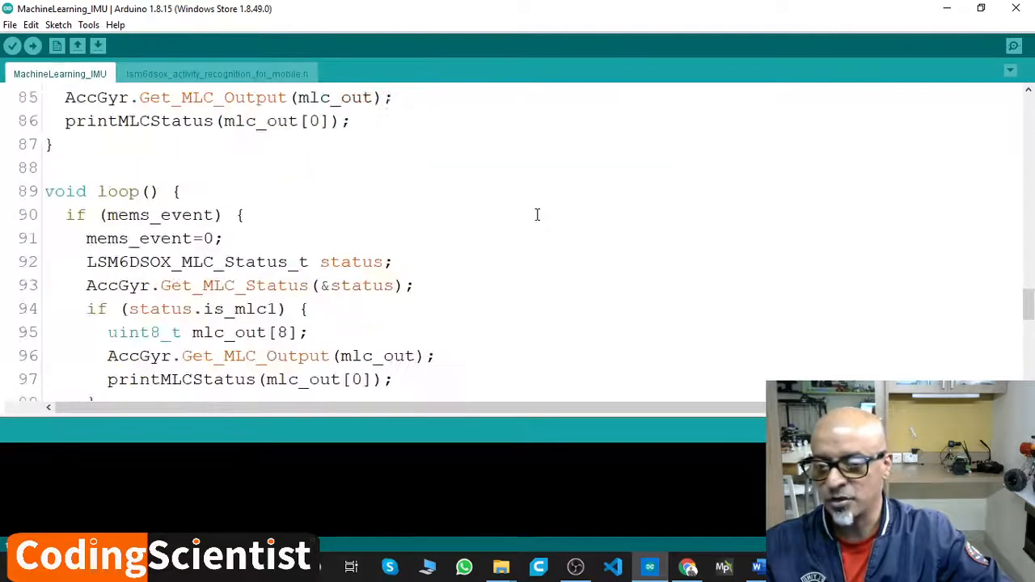
{"action": "scroll", "scroll_direction": "up", "scroll_amount": 3}
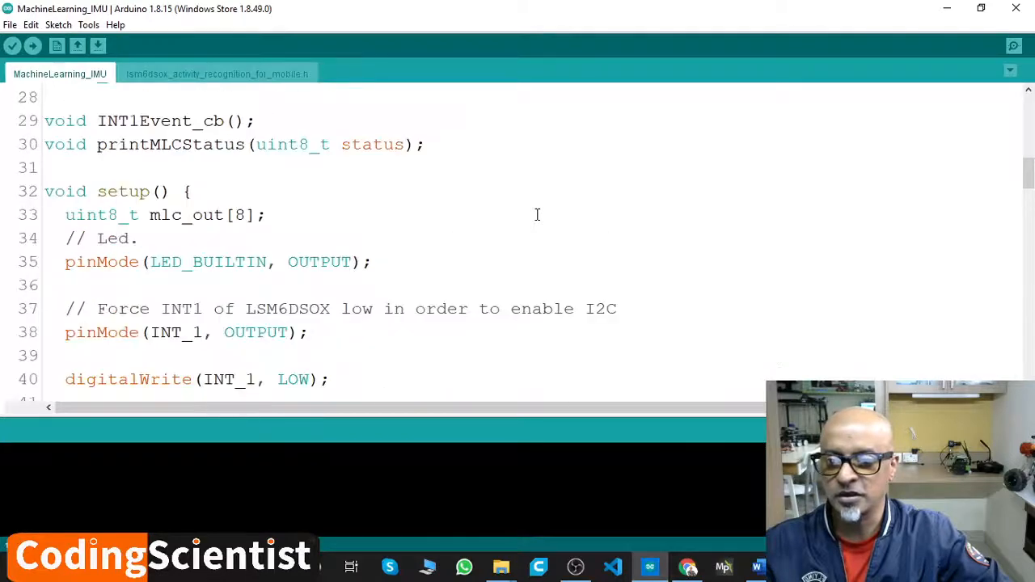
{"action": "left_click", "coordinate": [217, 73]}
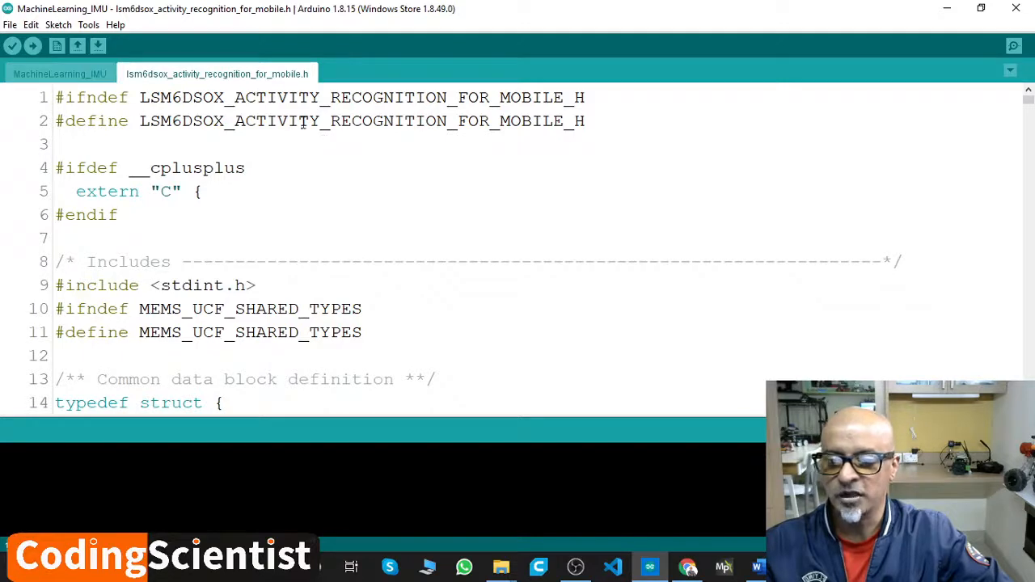
{"action": "left_click", "coordinate": [60, 73]}
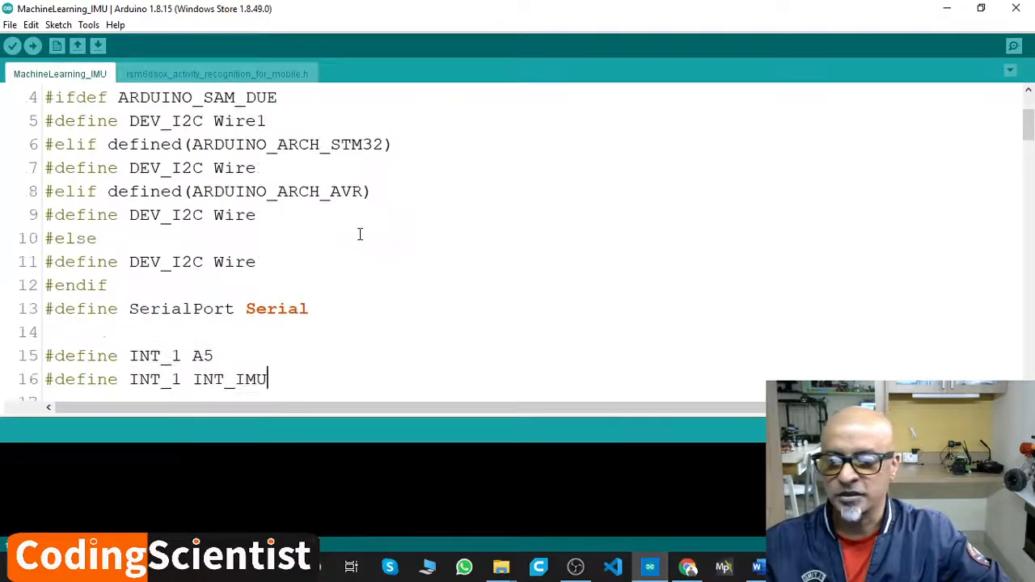
Step: Open the File menu to browse the STM32duino X-NUCLEO-IKS01A3 example sketches
{"action": "scroll", "scroll_direction": "up", "scroll_amount": 3}
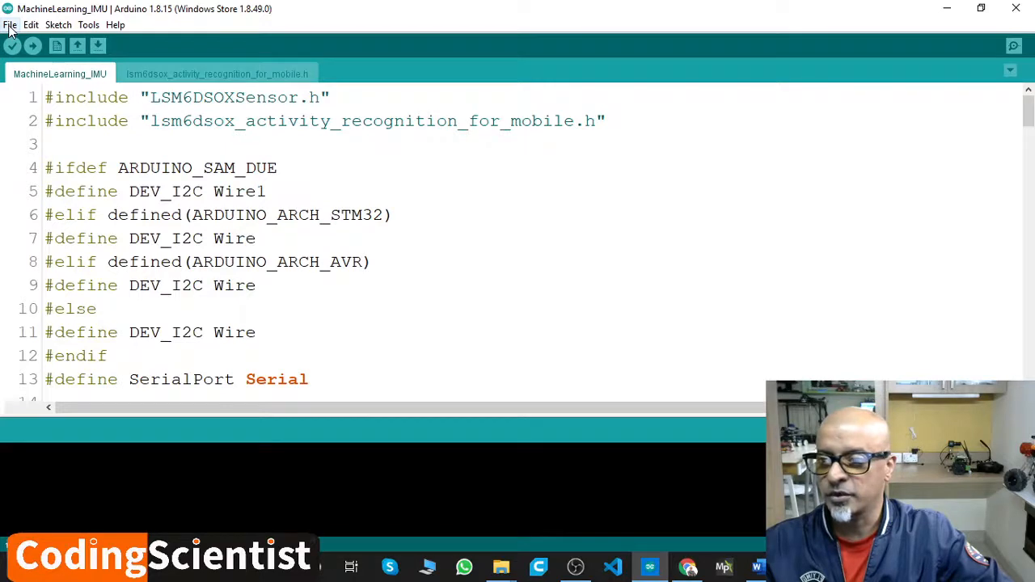
{"action": "left_click", "coordinate": [11, 24]}
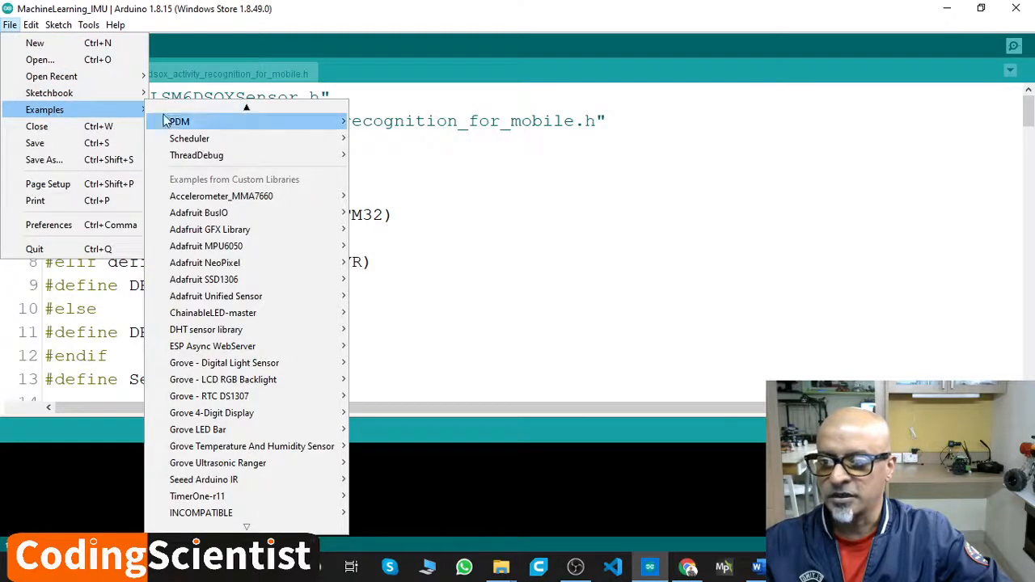
{"action": "mouse_move", "coordinate": [221, 195]}
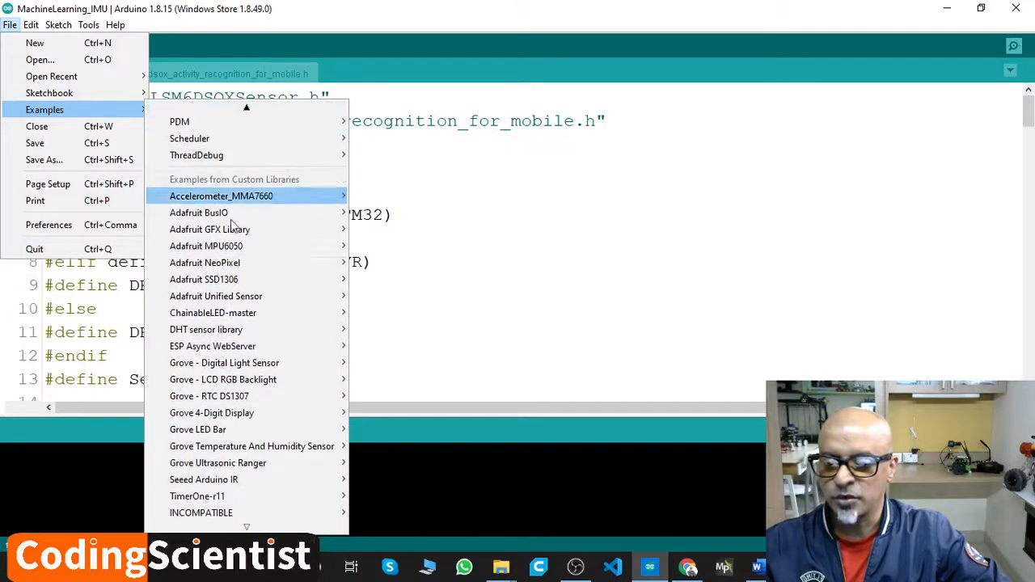
{"action": "mouse_move", "coordinate": [197, 430]}
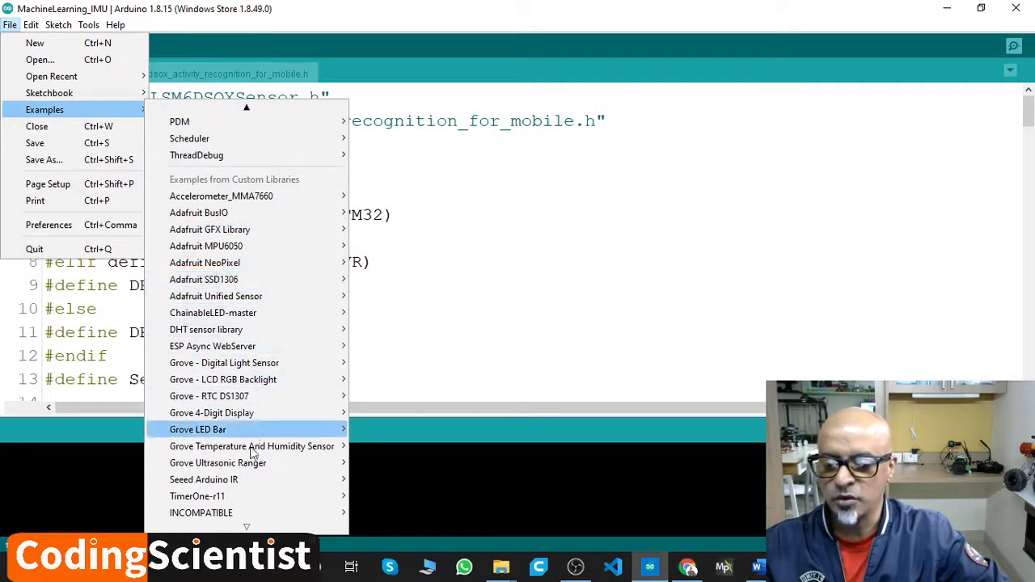
{"action": "mouse_move", "coordinate": [201, 512]}
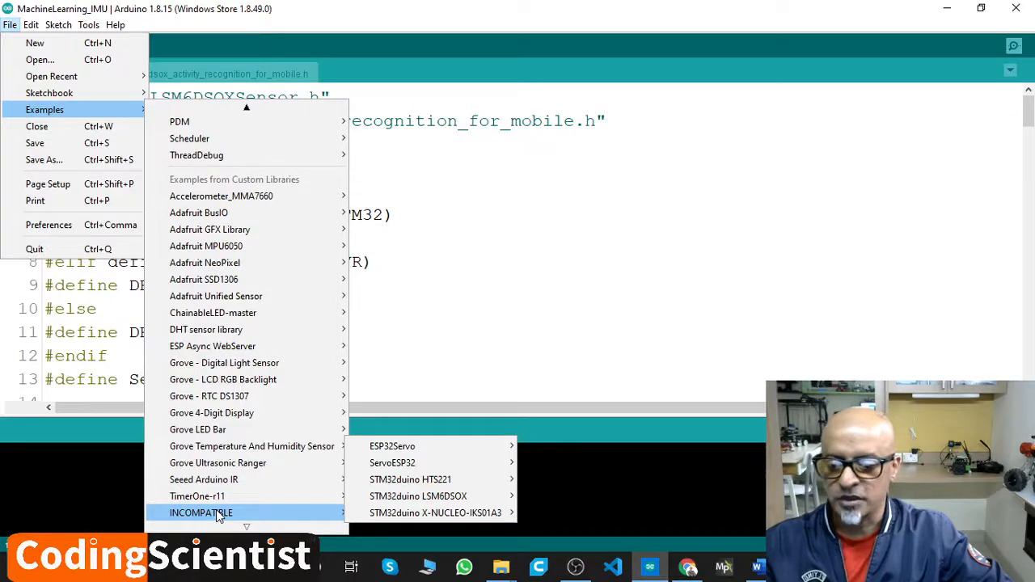
{"action": "mouse_move", "coordinate": [209, 526]}
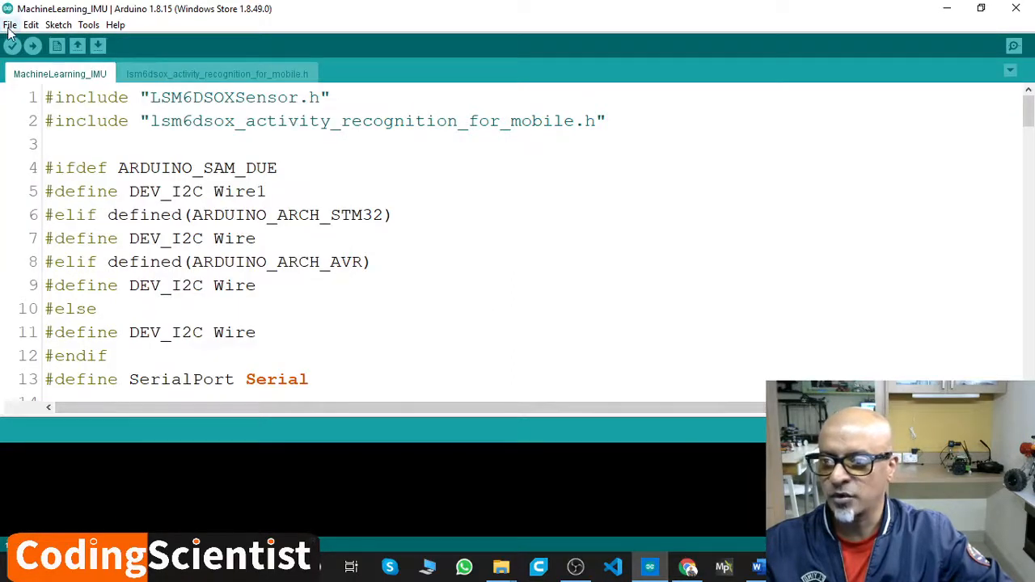
{"action": "left_click", "coordinate": [10, 24]}
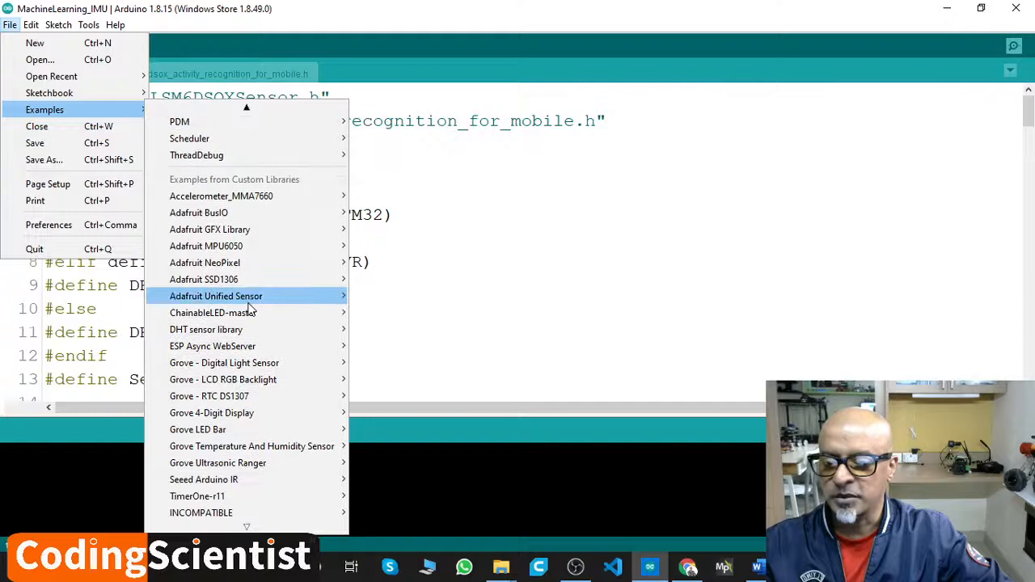
{"action": "mouse_move", "coordinate": [251, 525]}
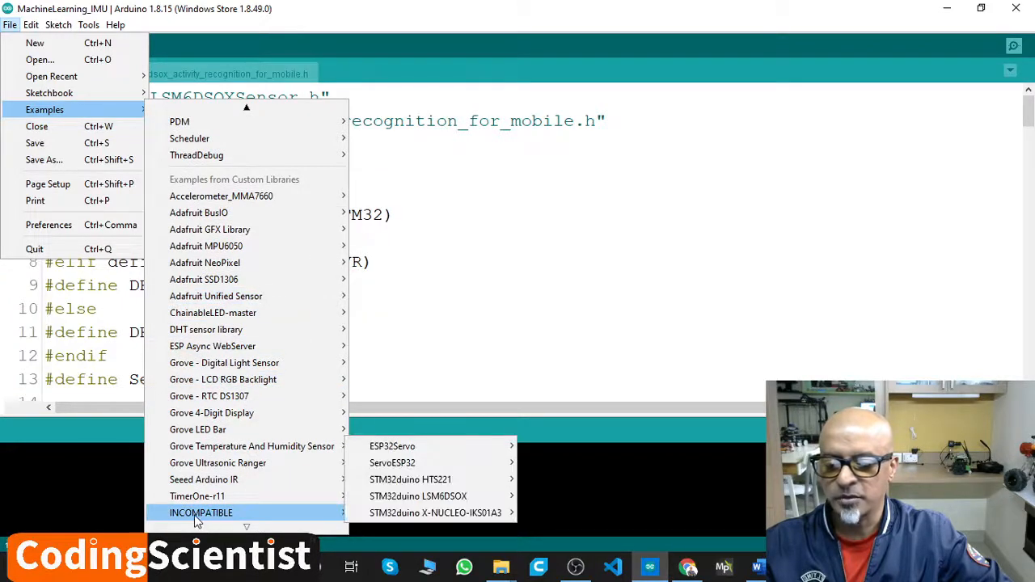
{"action": "mouse_move", "coordinate": [336, 518]}
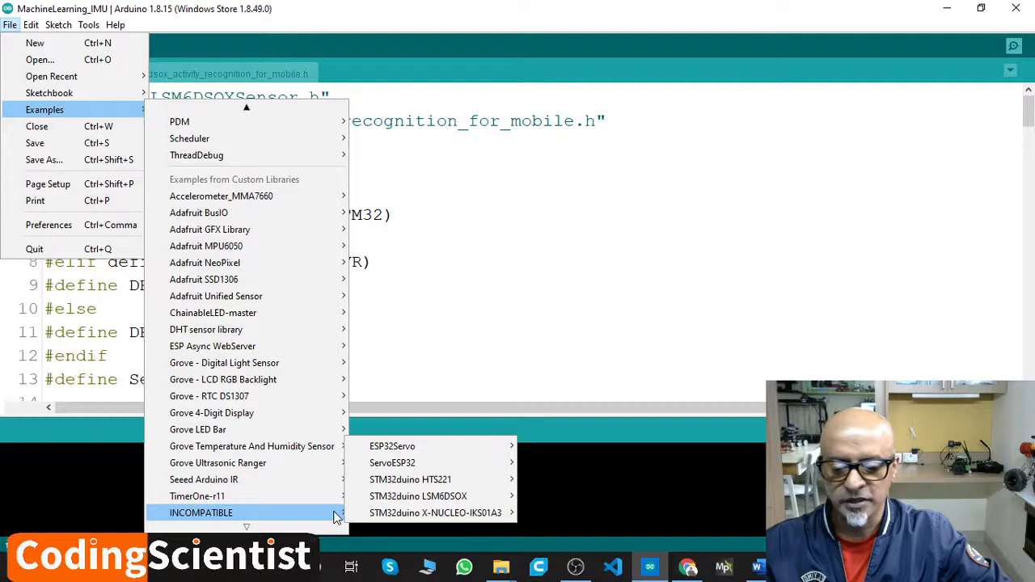
{"action": "mouse_move", "coordinate": [392, 446]}
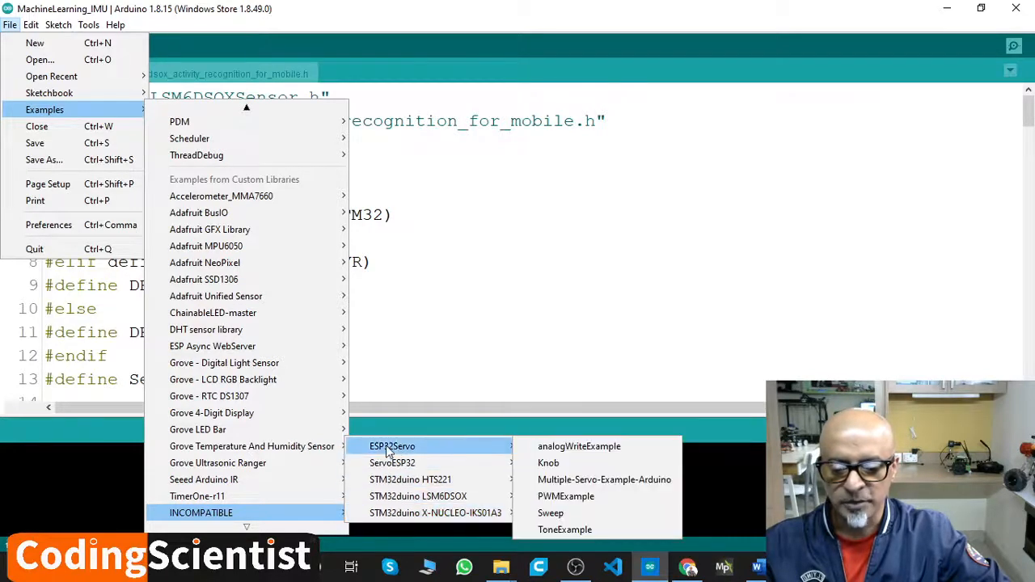
{"action": "mouse_move", "coordinate": [410, 479]}
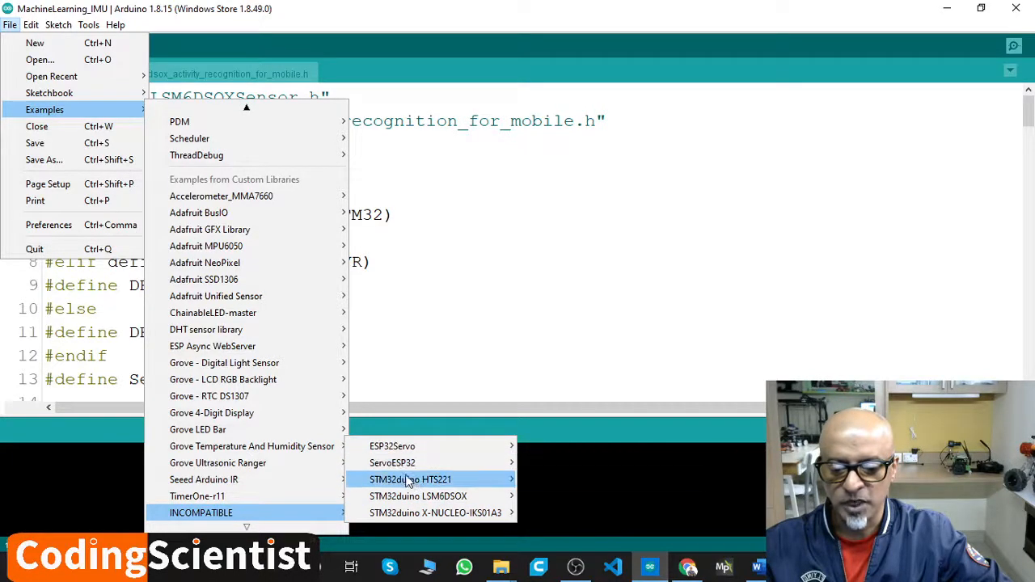
{"action": "mouse_move", "coordinate": [435, 513]}
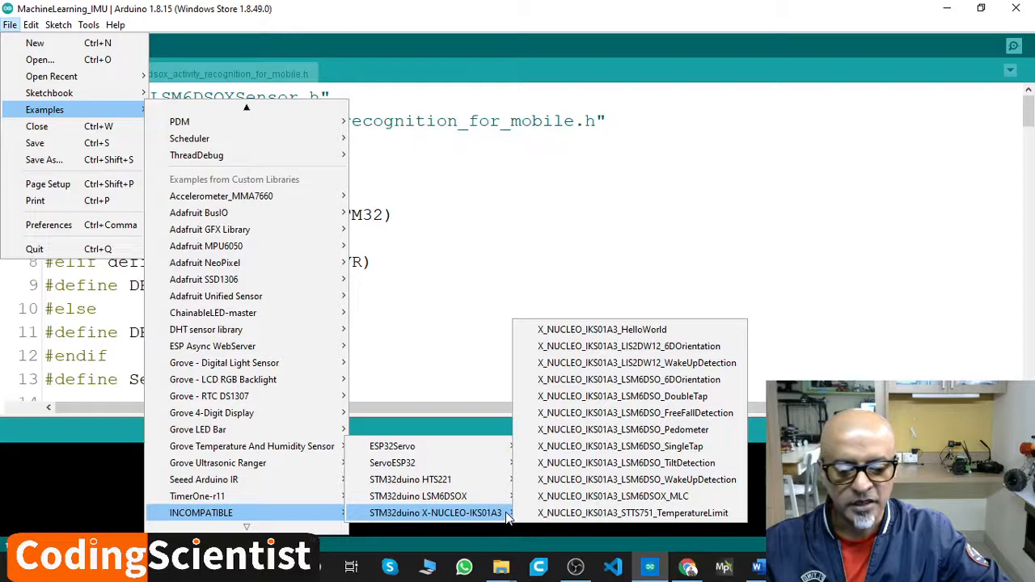
{"action": "mouse_move", "coordinate": [602, 329]}
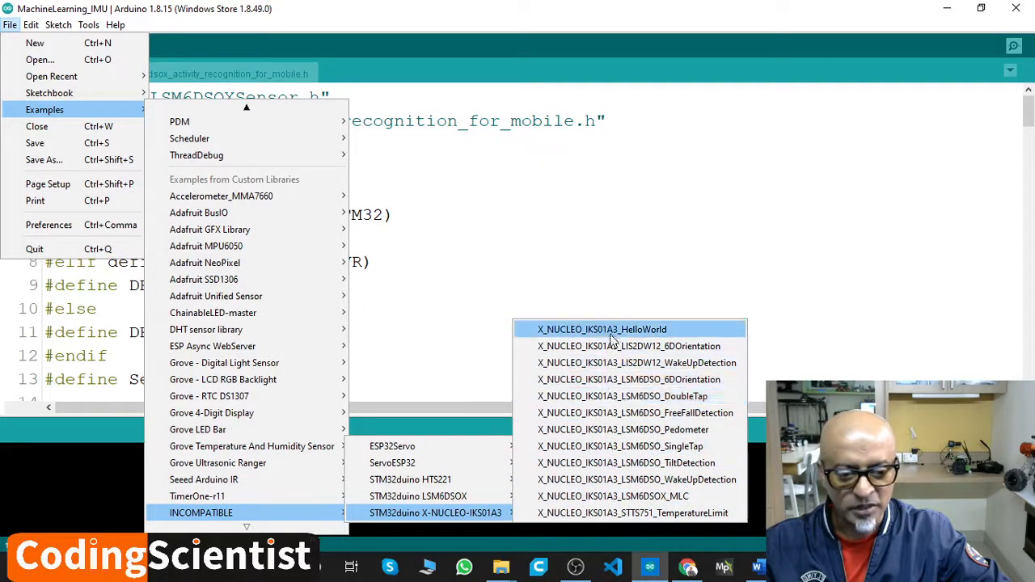
{"action": "mouse_move", "coordinate": [635, 362]}
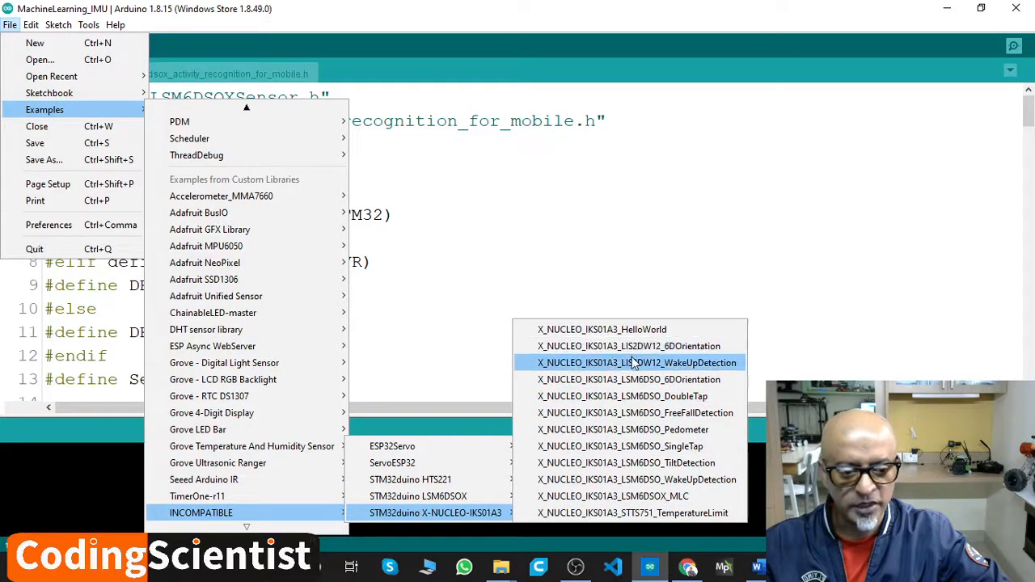
{"action": "mouse_move", "coordinate": [629, 379]}
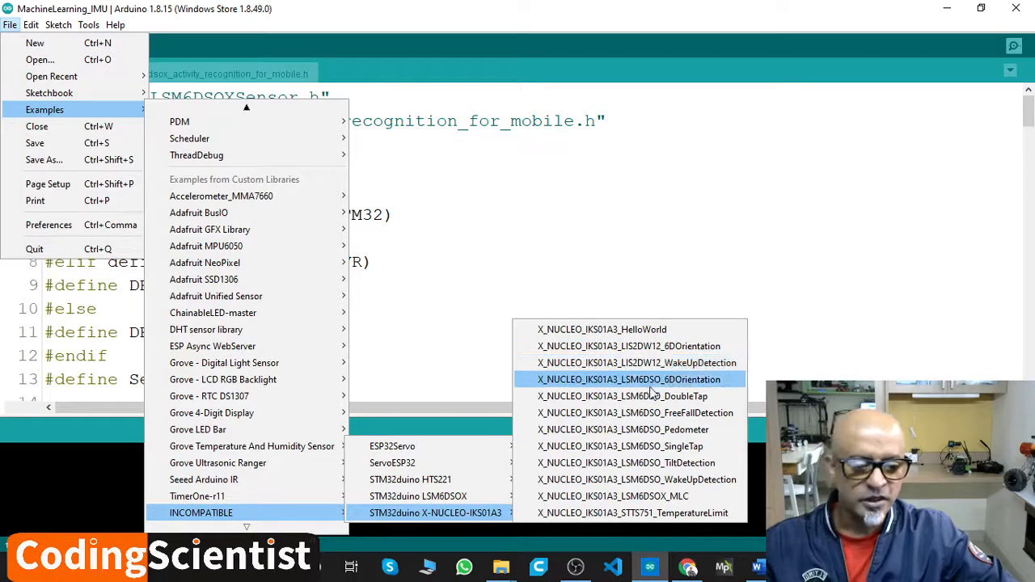
{"action": "mouse_move", "coordinate": [663, 389]}
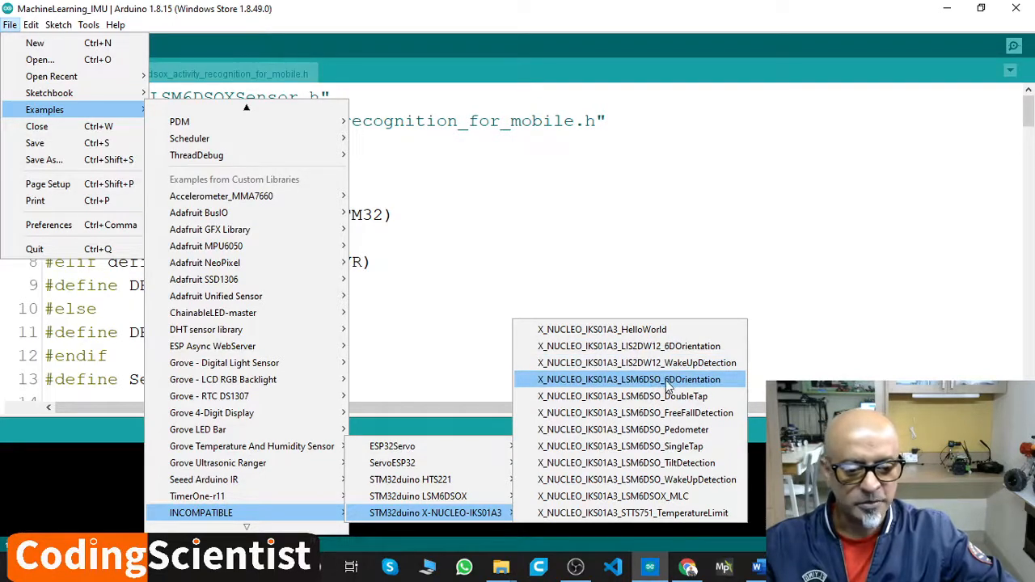
{"action": "mouse_move", "coordinate": [623, 430]}
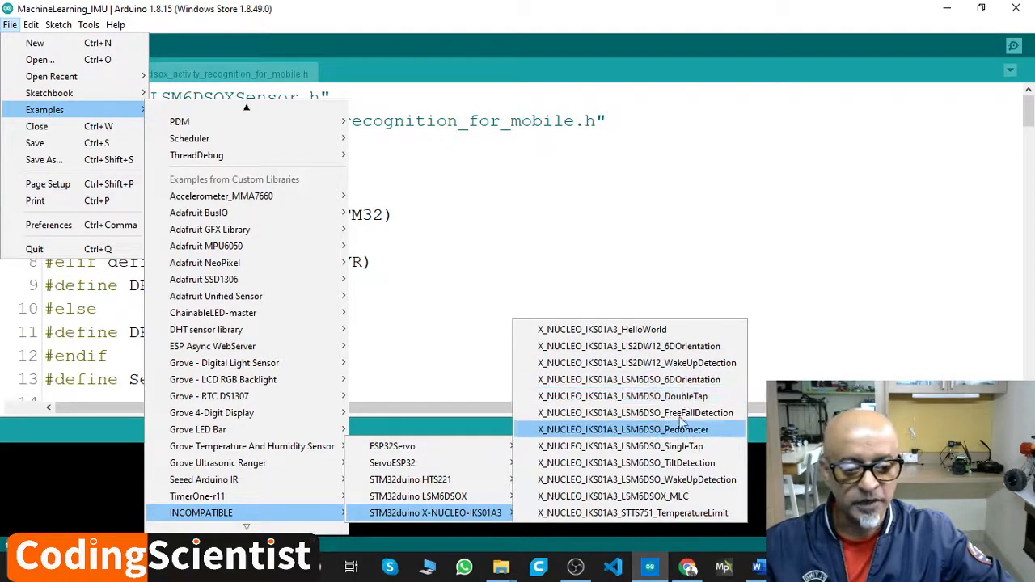
{"action": "mouse_move", "coordinate": [620, 446]}
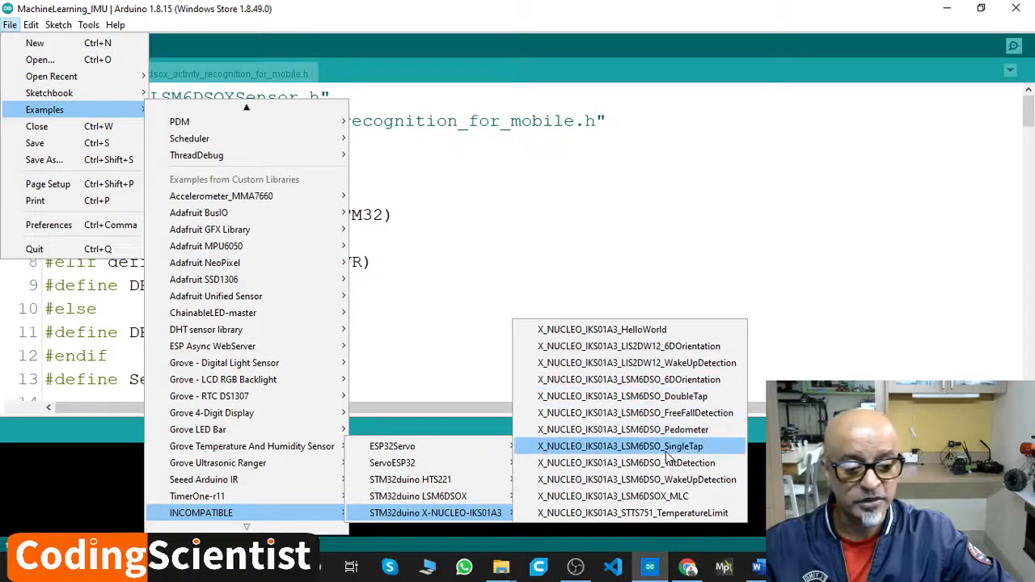
{"action": "mouse_move", "coordinate": [637, 480]}
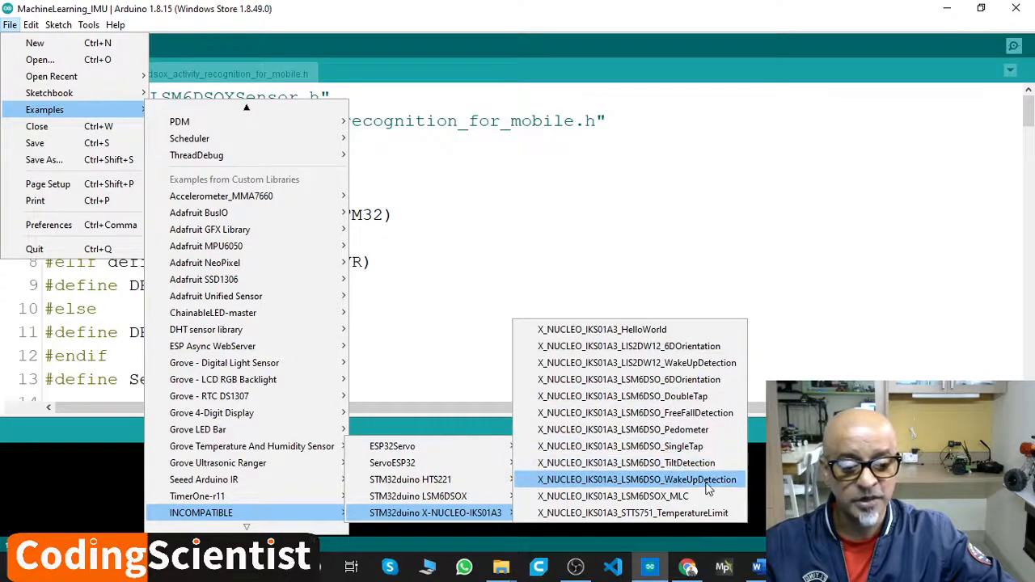
{"action": "mouse_move", "coordinate": [668, 412]}
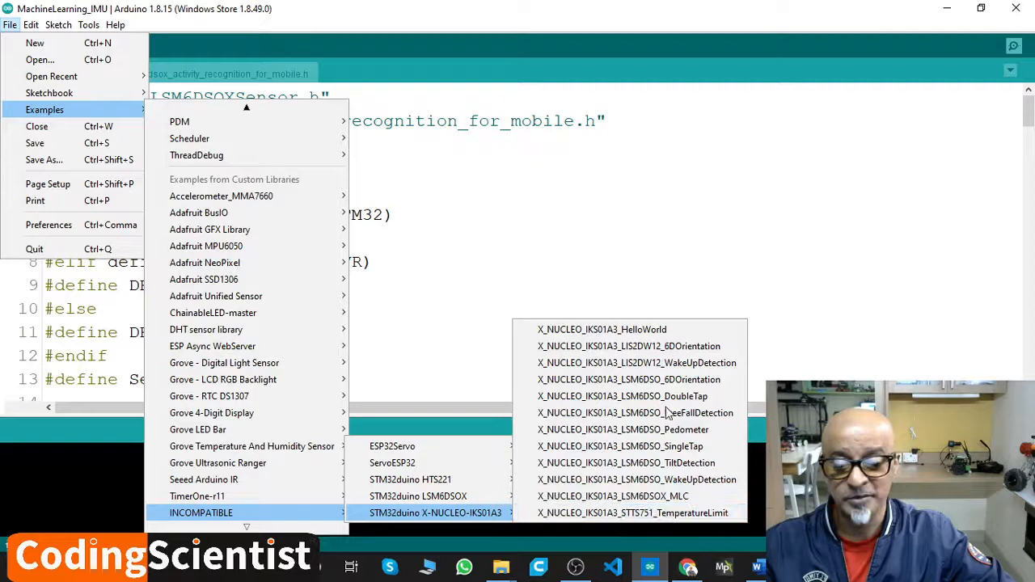
{"action": "mouse_move", "coordinate": [623, 429]}
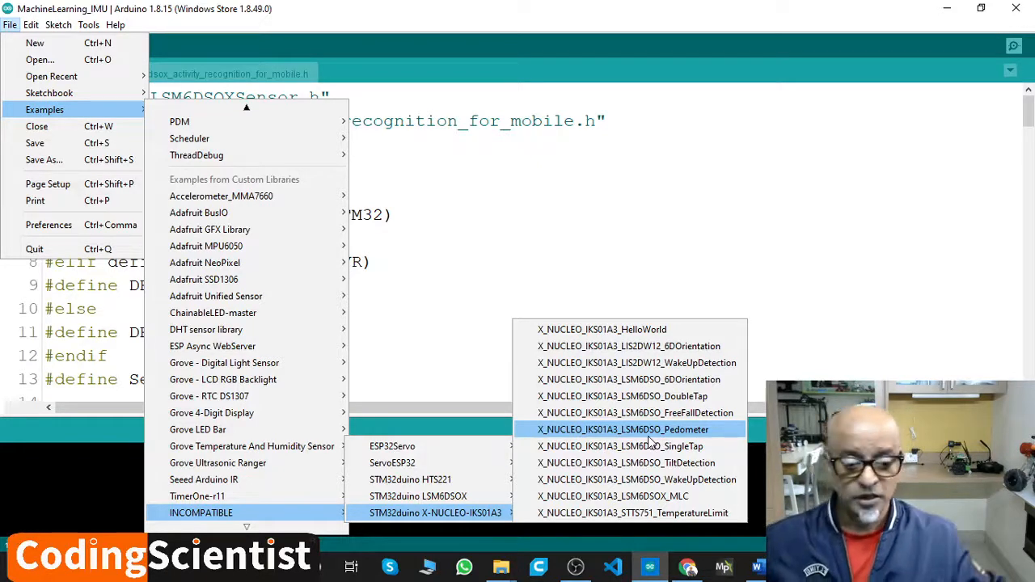
{"action": "mouse_move", "coordinate": [637, 362]}
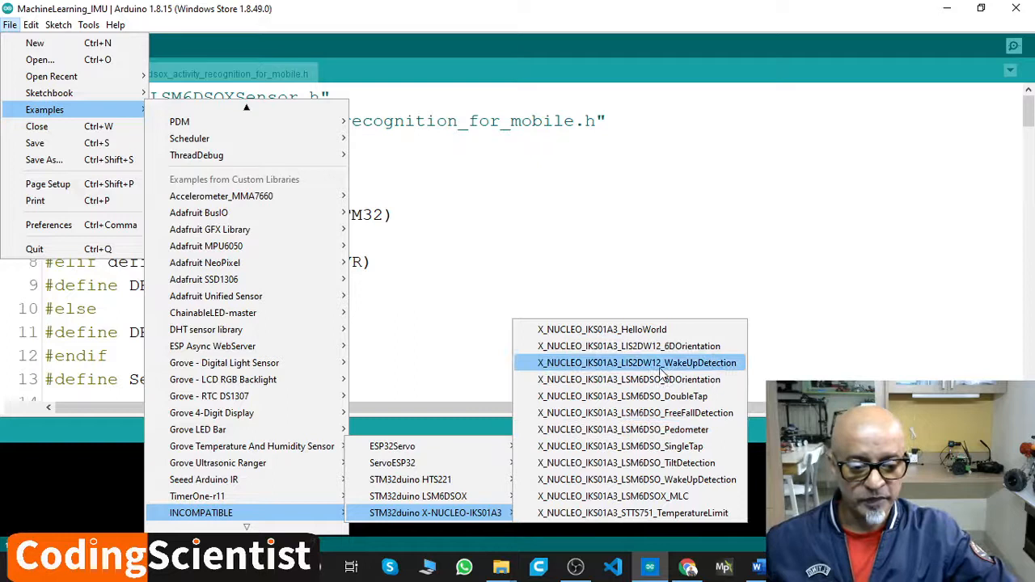
{"action": "mouse_move", "coordinate": [613, 495]}
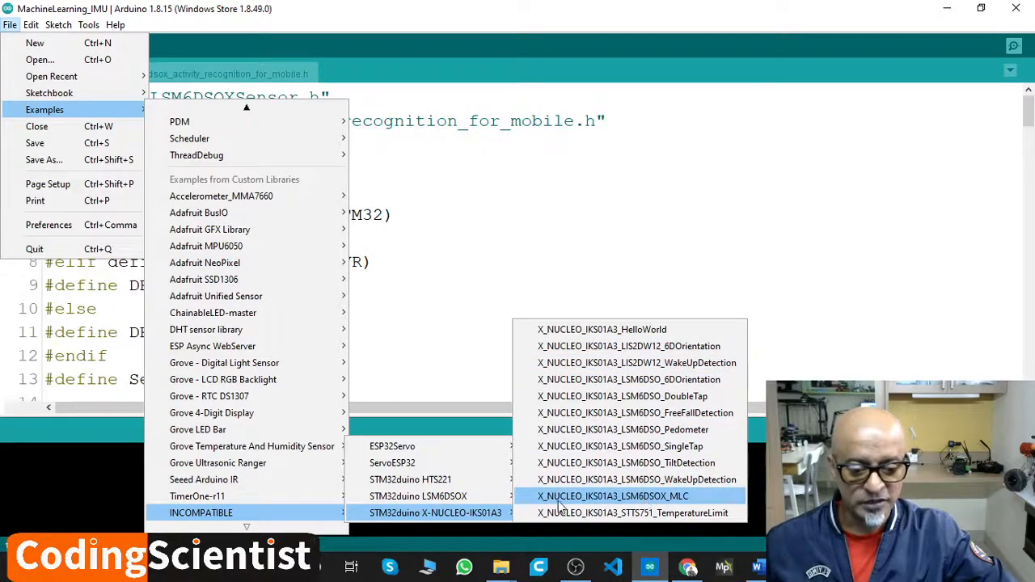
{"action": "mouse_move", "coordinate": [663, 508]}
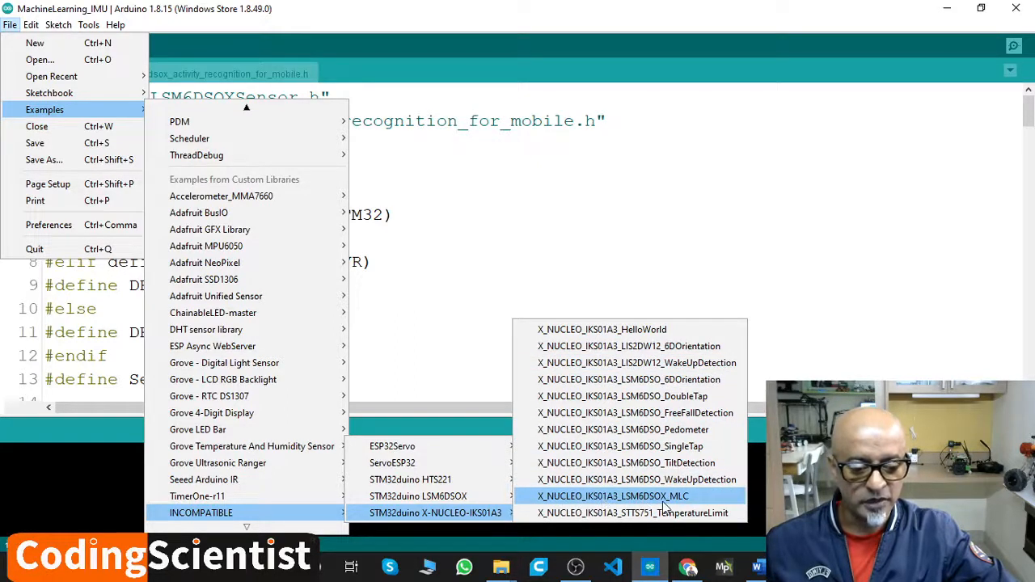
{"action": "left_click", "coordinate": [613, 495]}
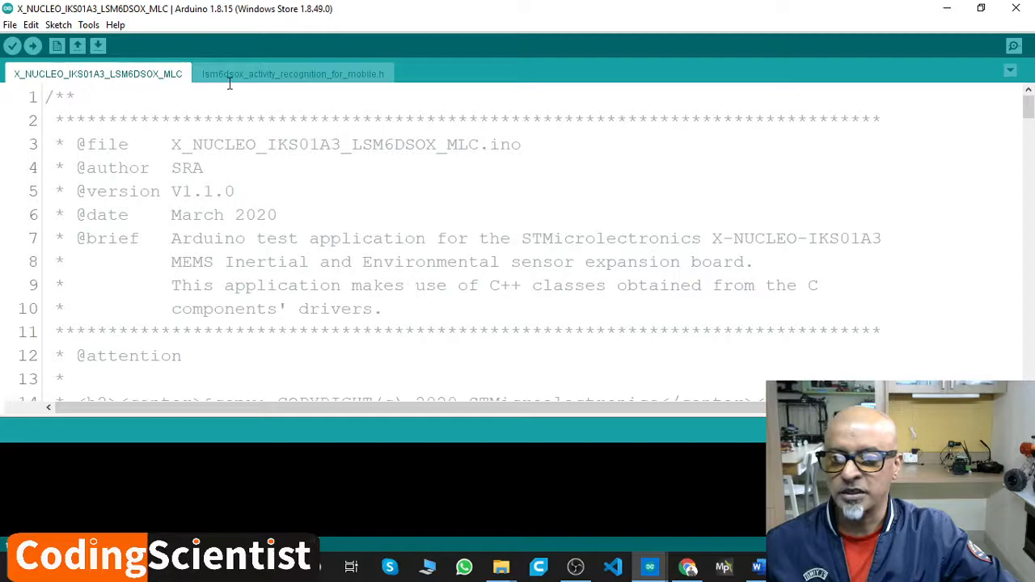
{"action": "left_click", "coordinate": [292, 74]}
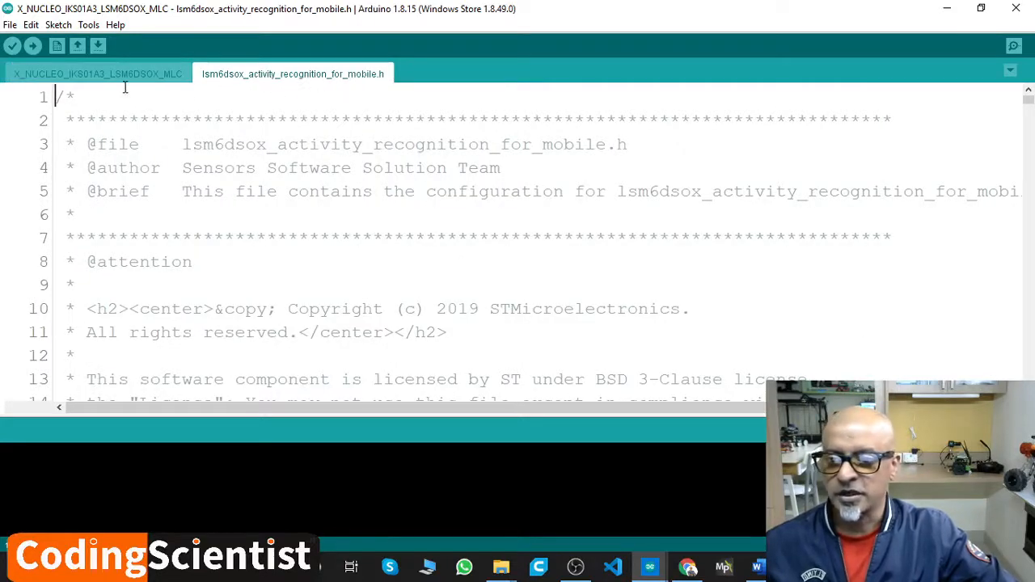
{"action": "left_click", "coordinate": [97, 74]}
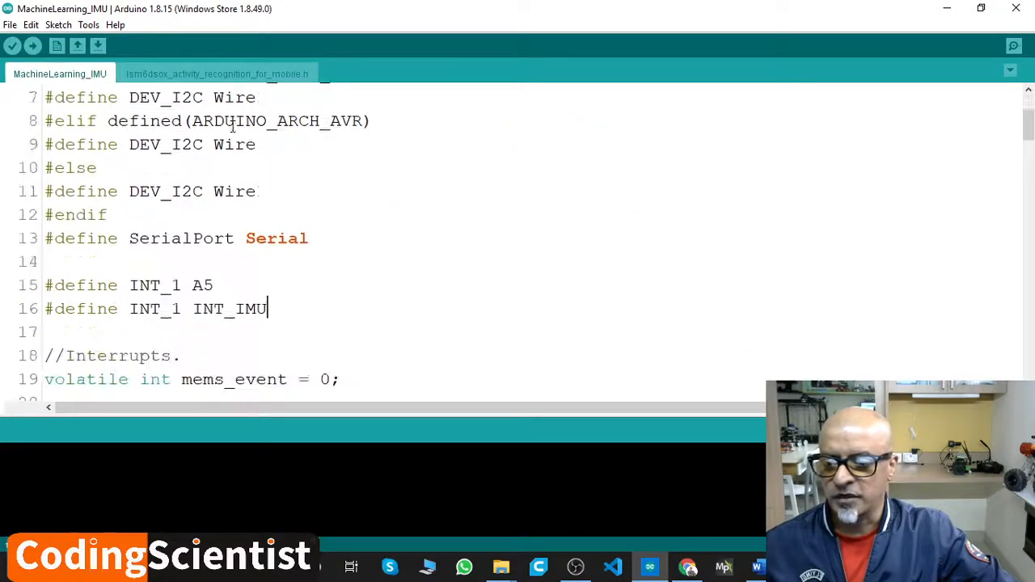
{"action": "scroll", "scroll_direction": "down", "scroll_amount": 3}
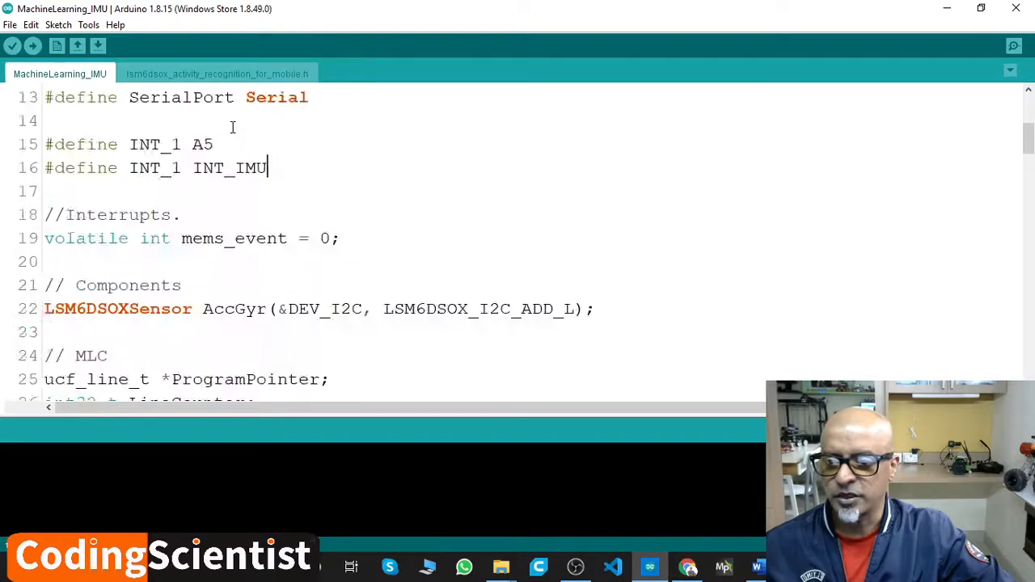
{"action": "scroll", "scroll_direction": "up", "scroll_amount": 3}
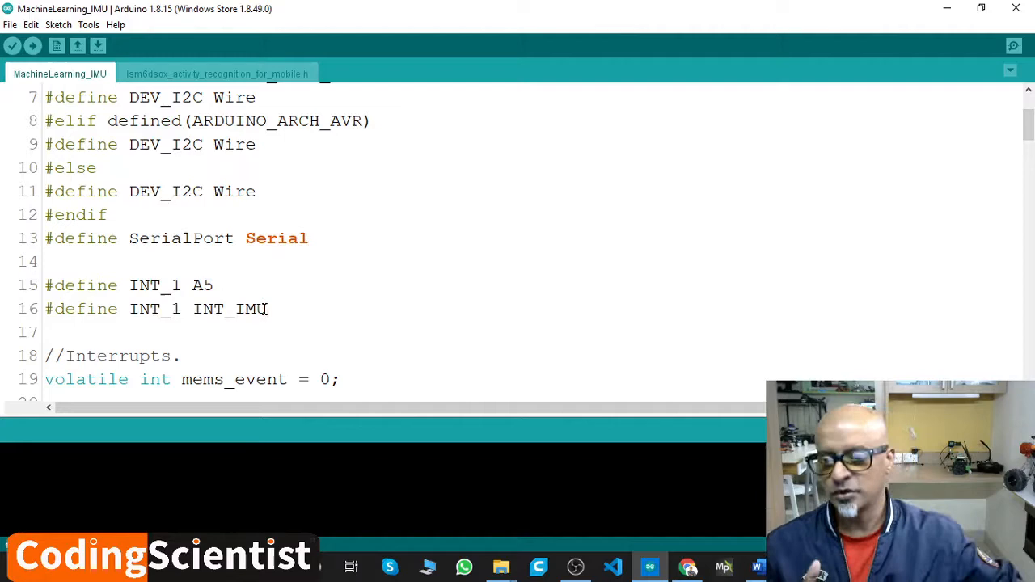
{"action": "scroll", "scroll_direction": "down", "scroll_amount": 3}
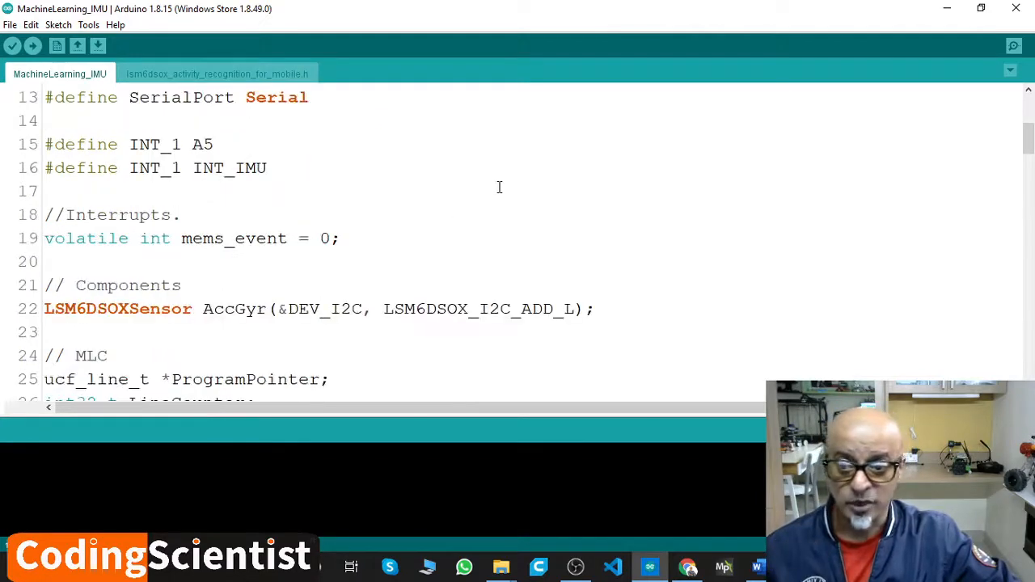
{"action": "scroll", "scroll_direction": "up", "scroll_amount": 3}
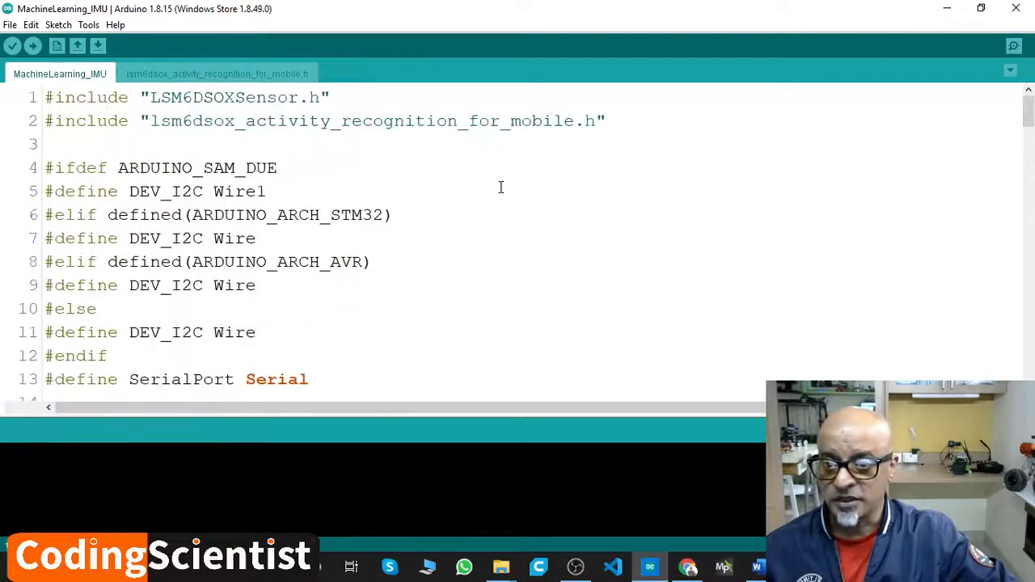
{"action": "mouse_move", "coordinate": [33, 46]}
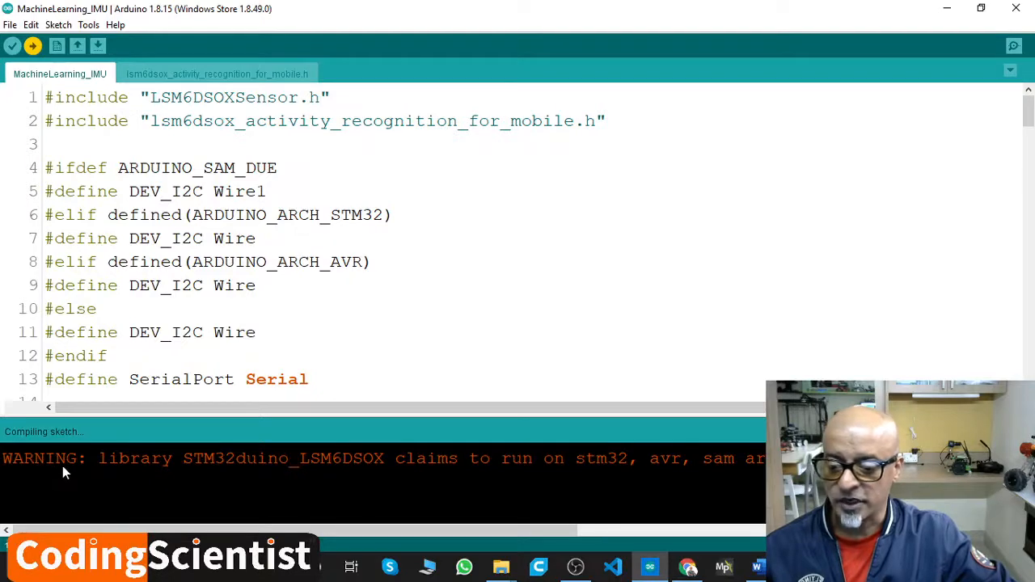
{"action": "mouse_move", "coordinate": [345, 479]}
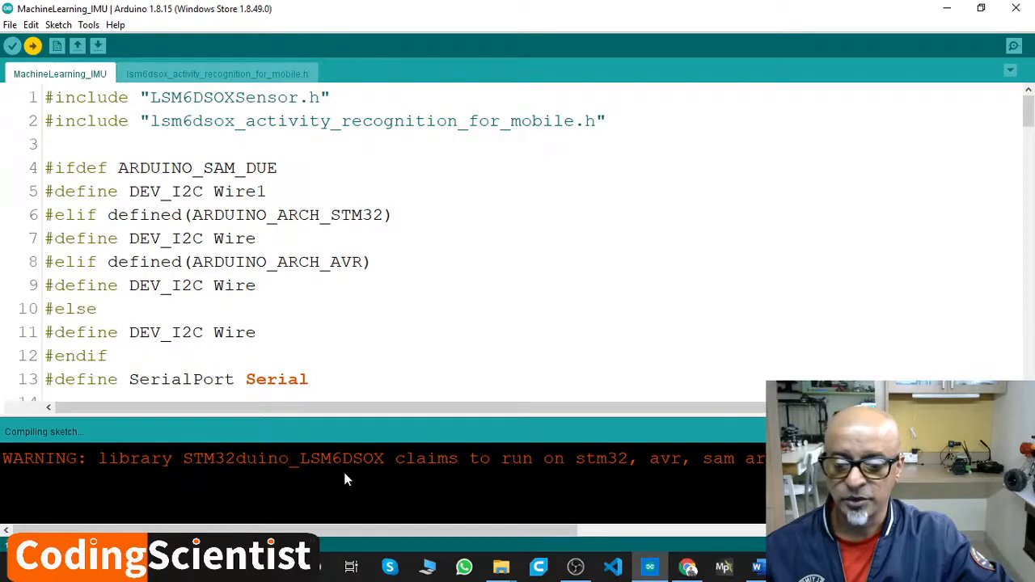
{"action": "mouse_move", "coordinate": [667, 483]}
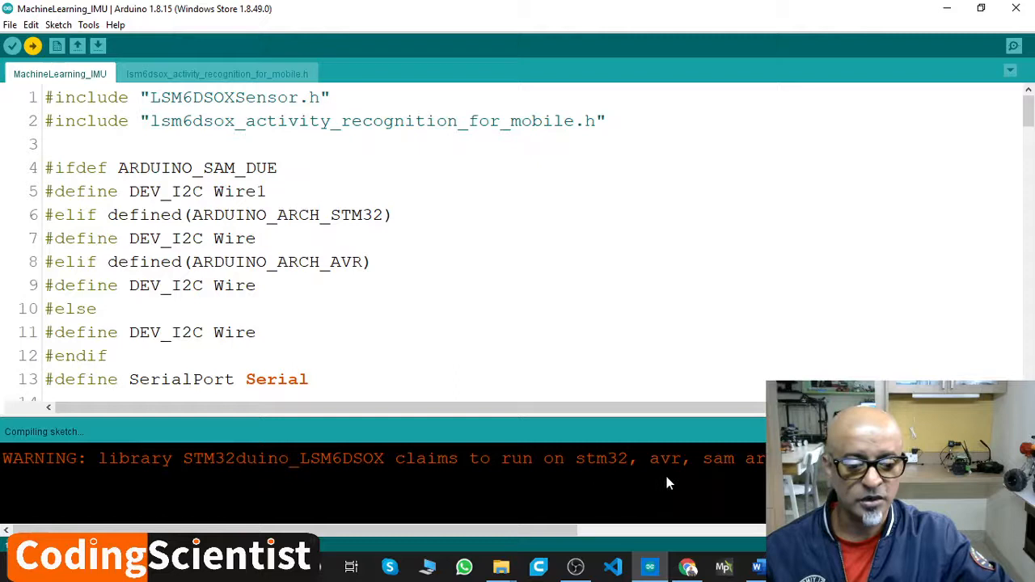
Step: Review the STM32duino_LSM6DSOX architecture warning and code, then view the activity-recognition header
{"action": "left_click_drag", "start_coordinate": [186, 529], "coordinate": [453, 541]}
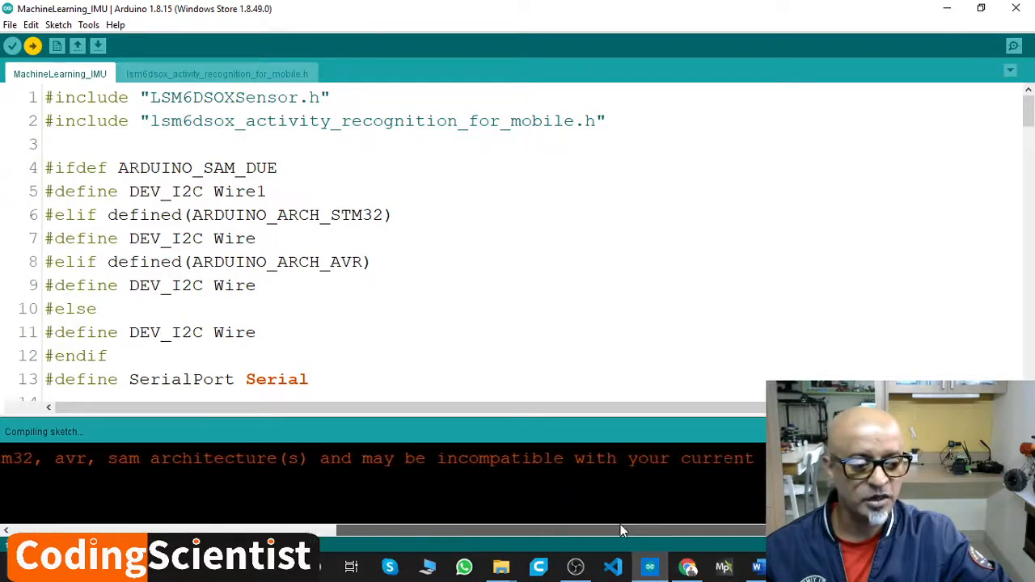
{"action": "scroll", "scroll_direction": "right", "scroll_amount": 3}
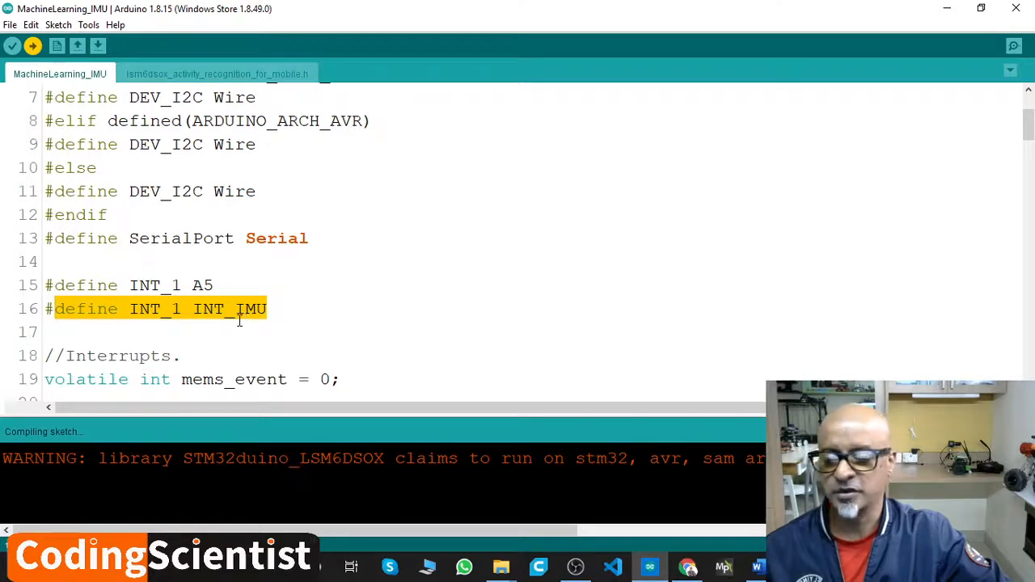
{"action": "scroll", "scroll_direction": "up", "scroll_amount": 3}
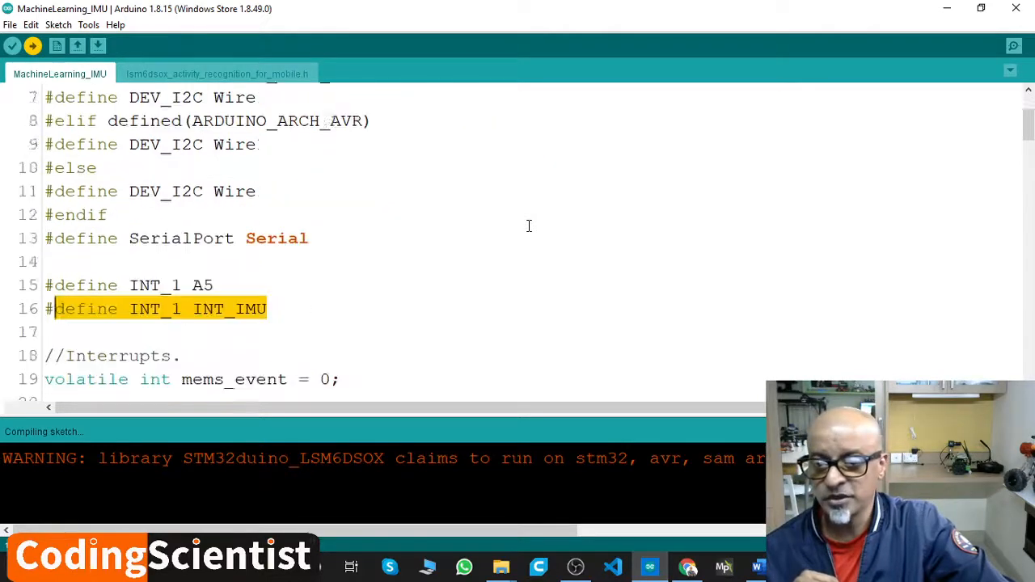
{"action": "scroll", "scroll_direction": "up", "scroll_amount": 3}
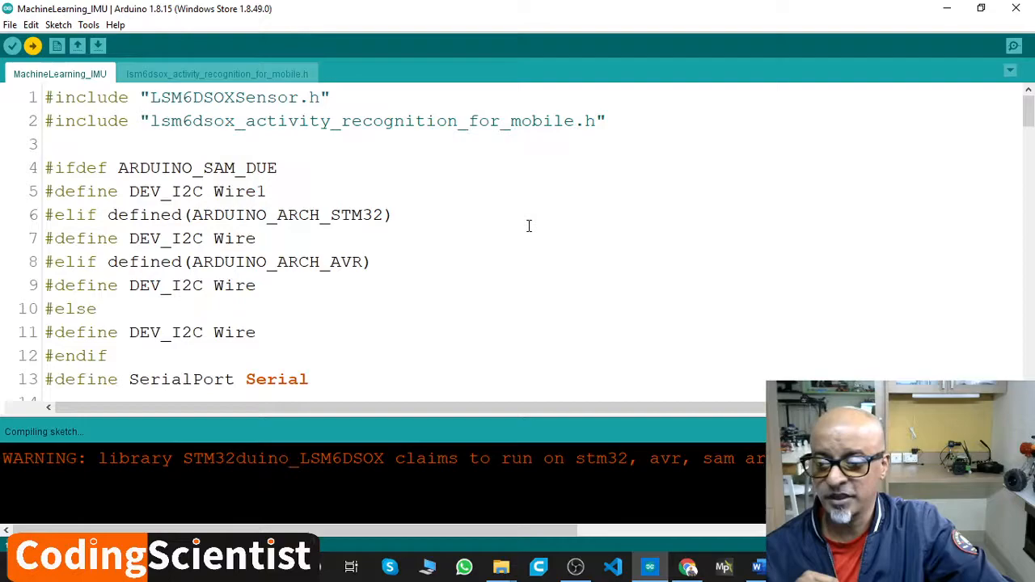
{"action": "scroll", "scroll_direction": "down", "scroll_amount": 3}
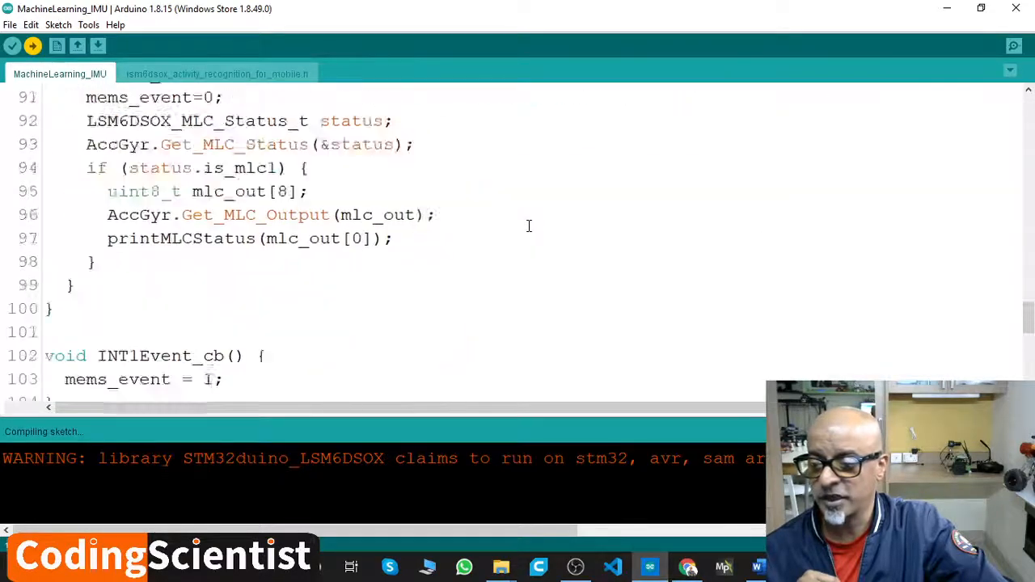
{"action": "scroll", "scroll_direction": "down", "scroll_amount": 3}
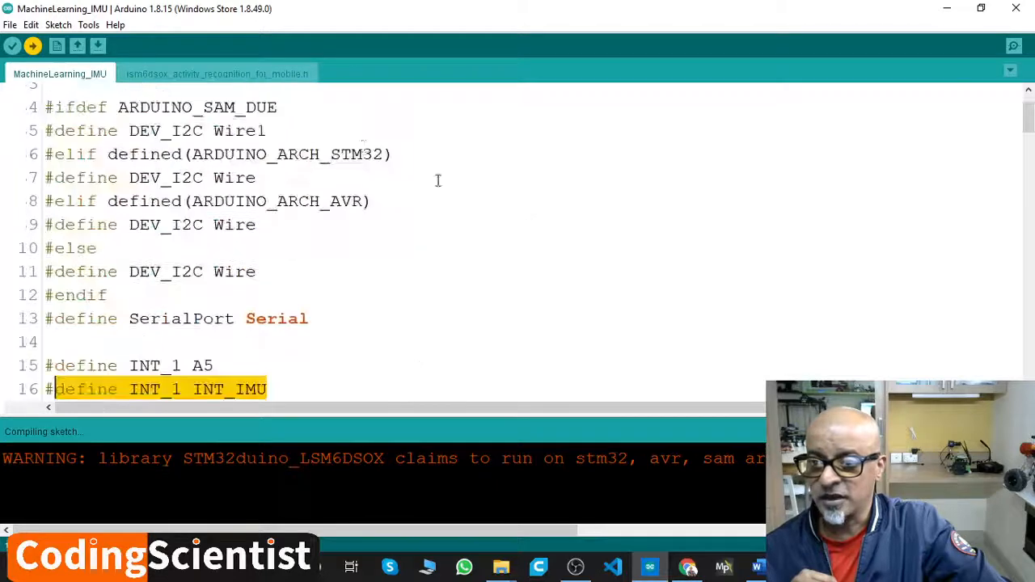
{"action": "left_click", "coordinate": [217, 73]}
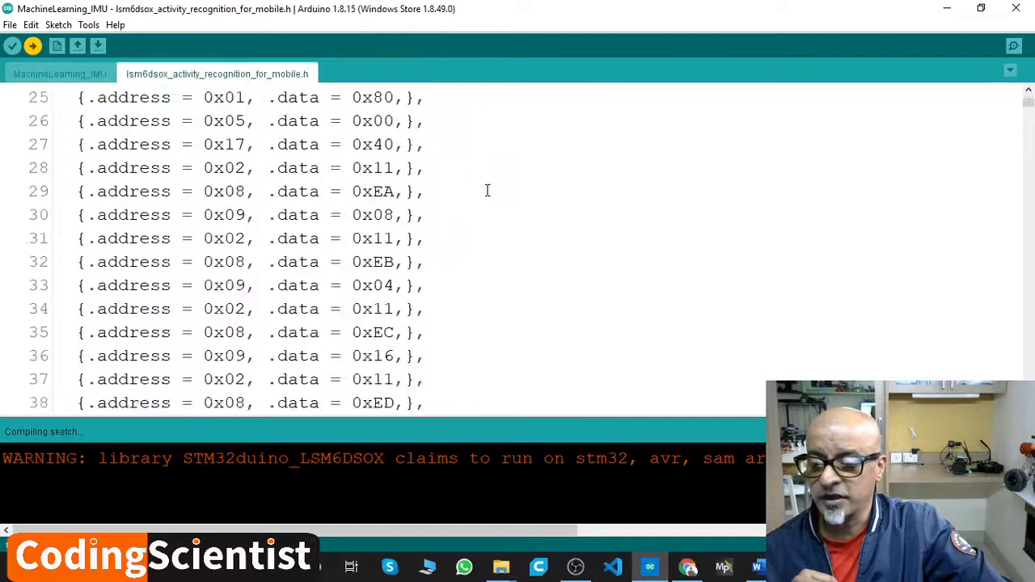
Step: Scroll to the header's end, jump back to its top, and return to MachineLearning_IMU
{"action": "scroll", "scroll_direction": "down", "scroll_amount": 3}
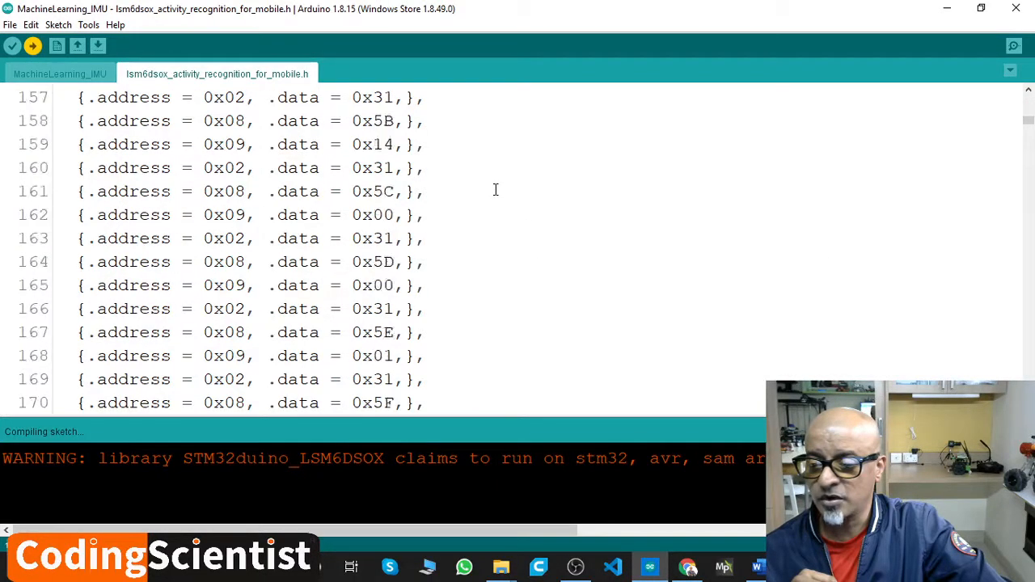
{"action": "scroll", "scroll_direction": "down", "scroll_amount": 3}
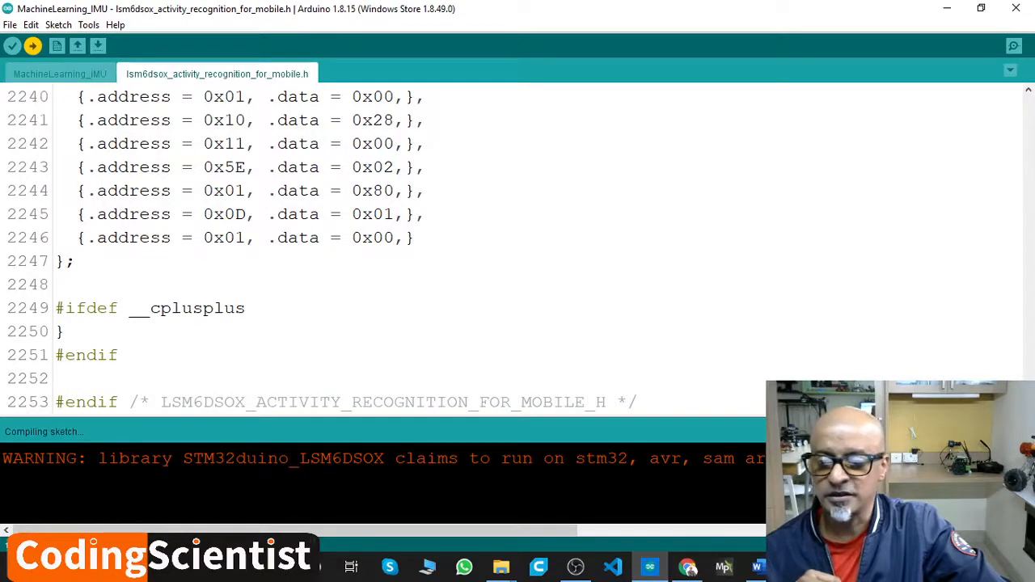
{"action": "key", "text": "ctrl+Home"}
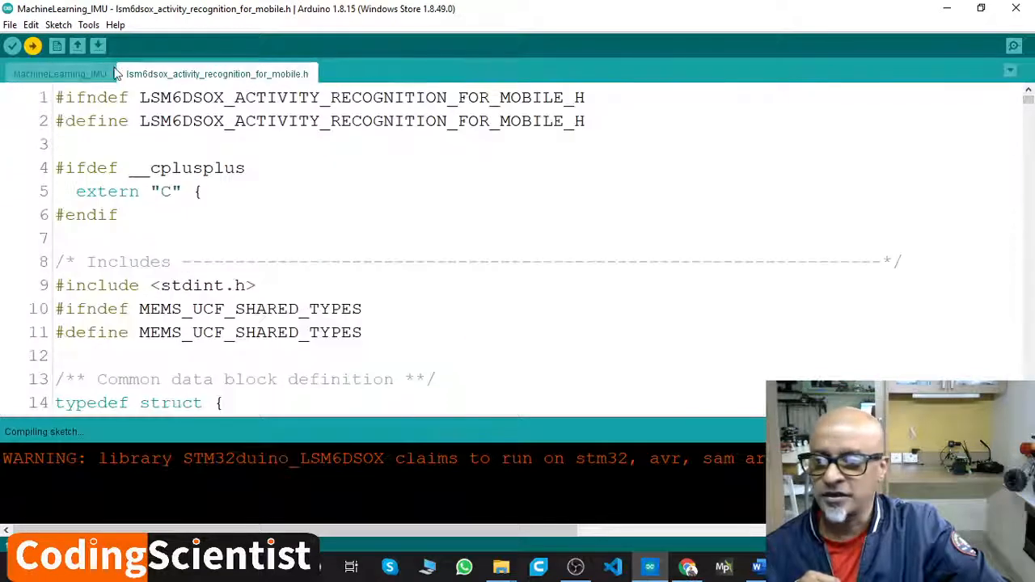
{"action": "left_click", "coordinate": [60, 74]}
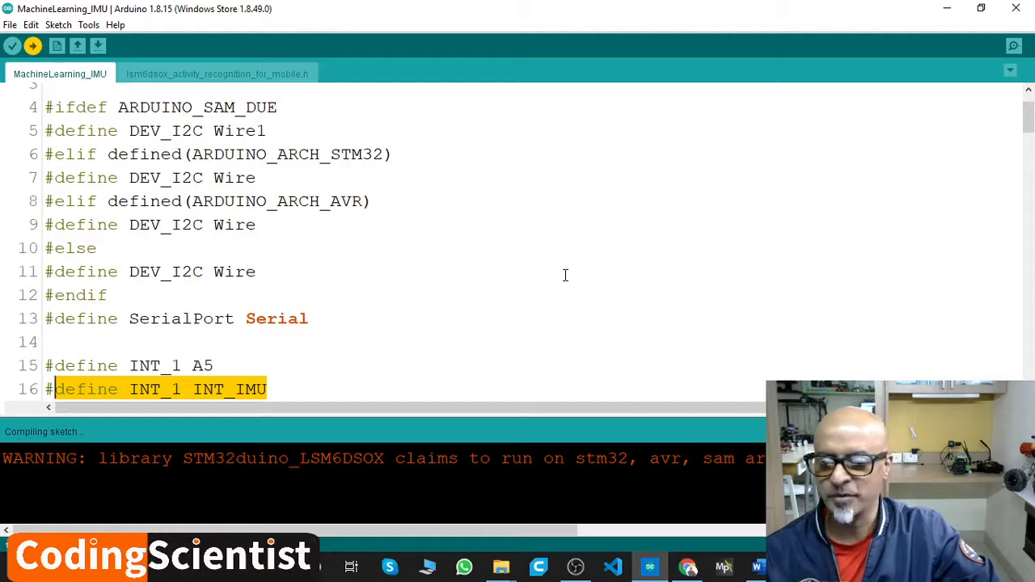
{"action": "scroll", "scroll_direction": "down", "scroll_amount": 3}
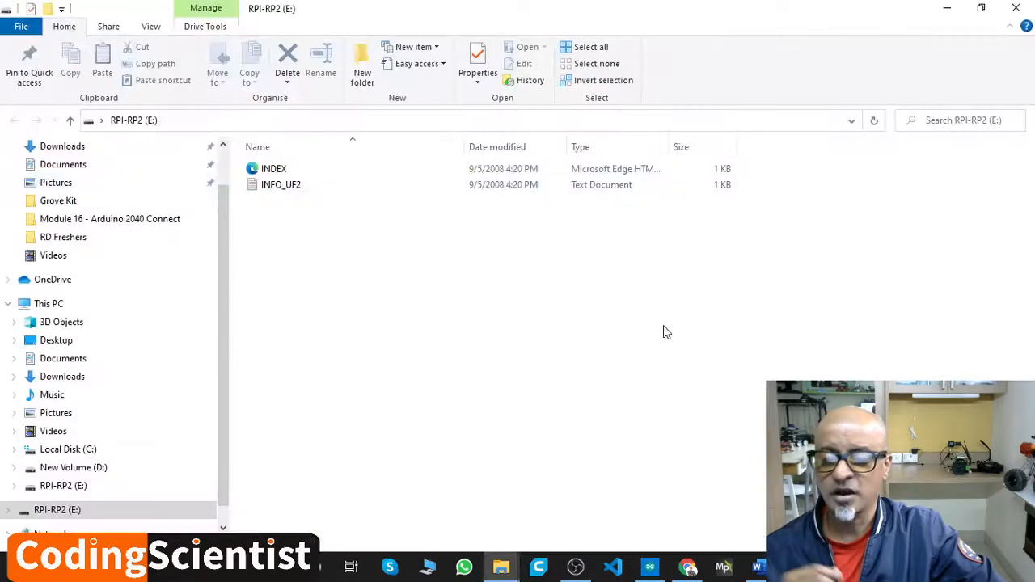
Step: Switch back to Arduino IDE and check the 'Done uploading' memory usage report
{"action": "left_click", "coordinate": [649, 566]}
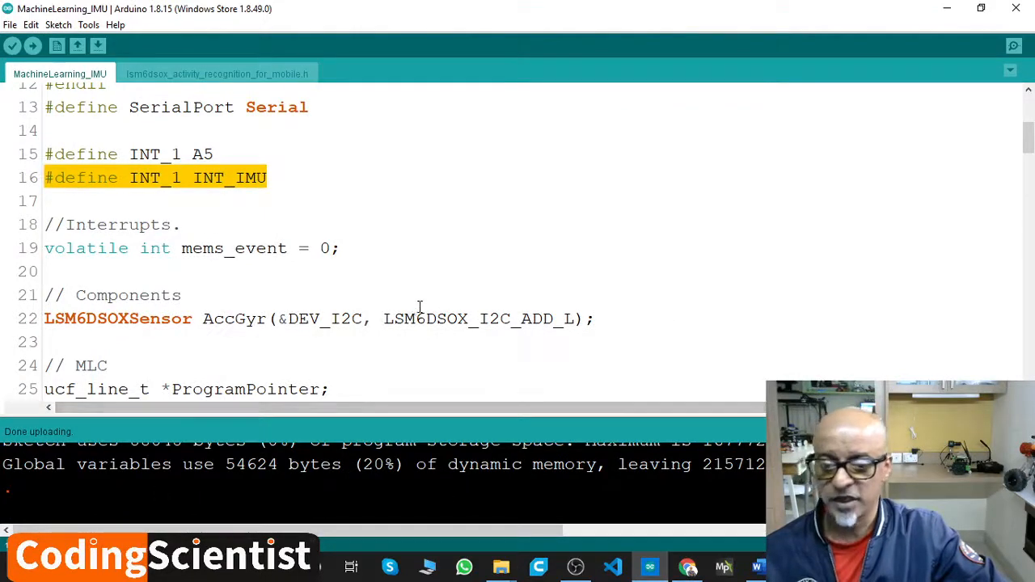
{"action": "scroll", "scroll_direction": "up", "scroll_amount": 3}
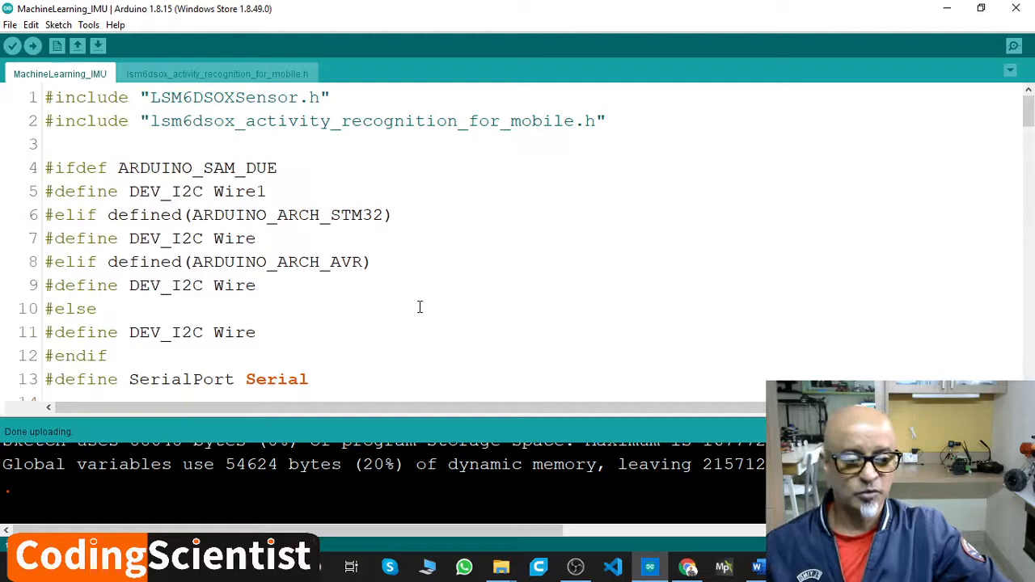
{"action": "mouse_move", "coordinate": [985, 95]}
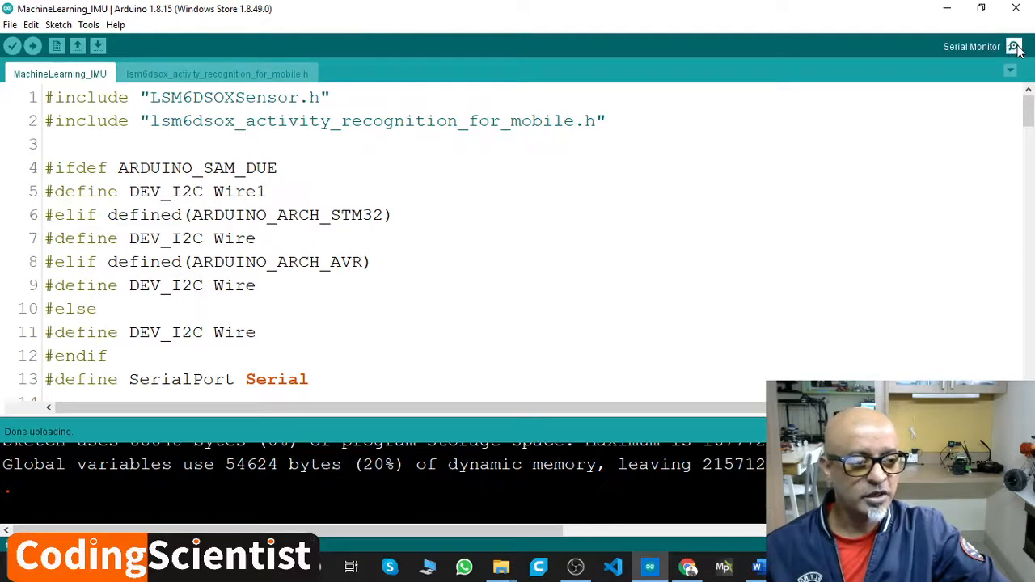
Step: Open the COM7 Serial Monitor, move it higher, and keep the baud rate at 115200
{"action": "left_click", "coordinate": [1014, 46]}
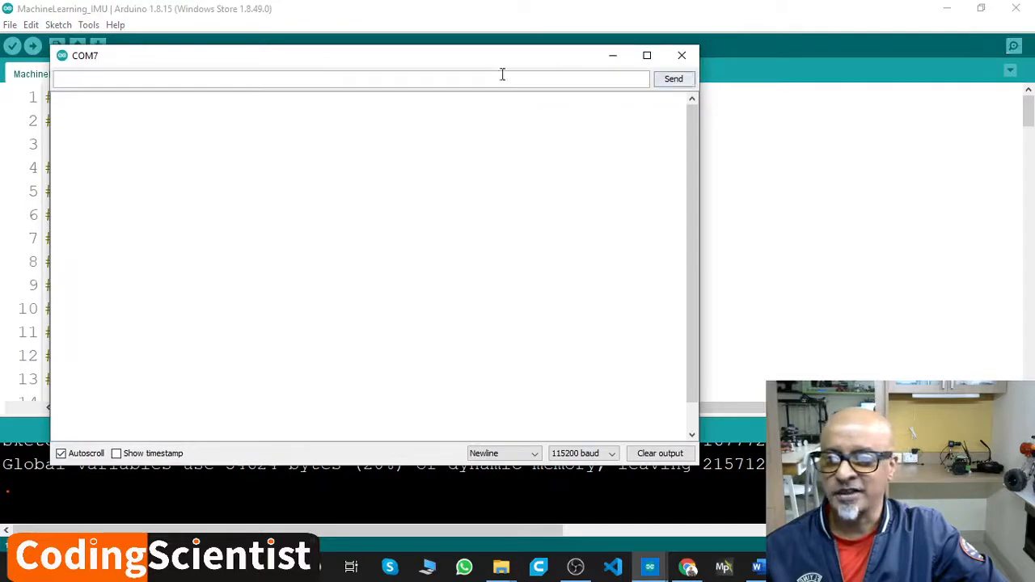
{"action": "mouse_move", "coordinate": [364, 64]}
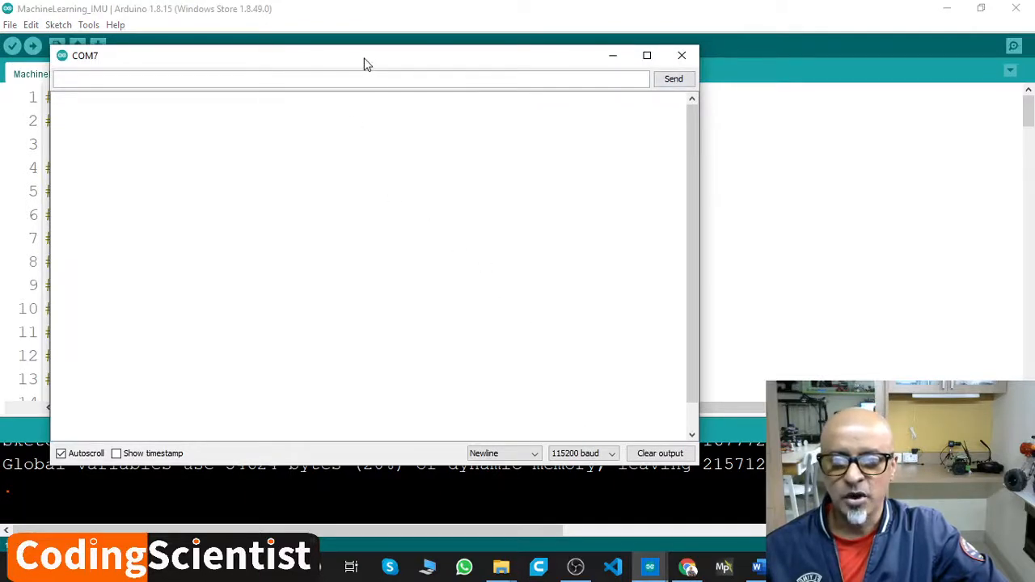
{"action": "left_click_drag", "start_coordinate": [364, 56], "coordinate": [364, 12]}
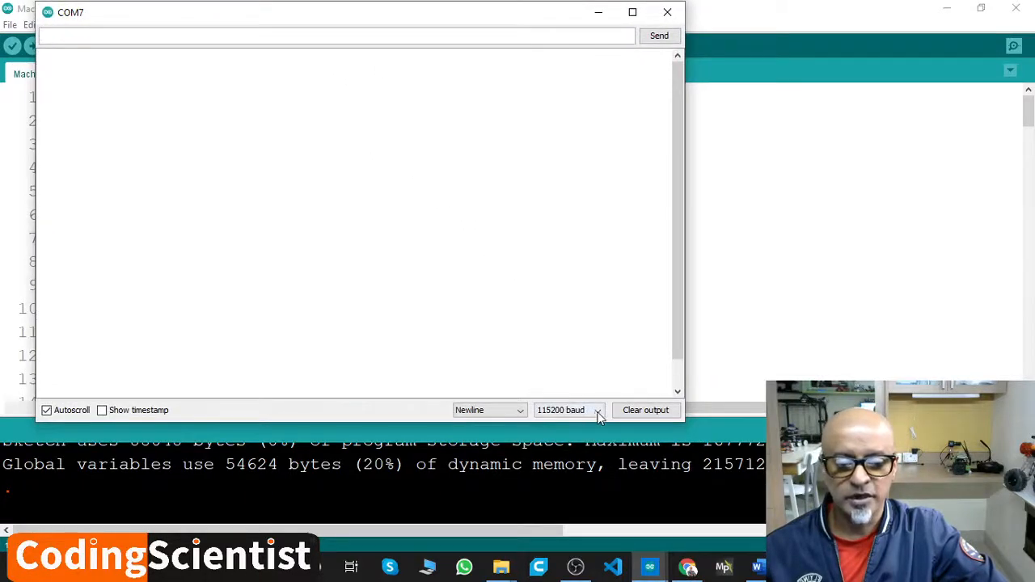
{"action": "left_click", "coordinate": [568, 410]}
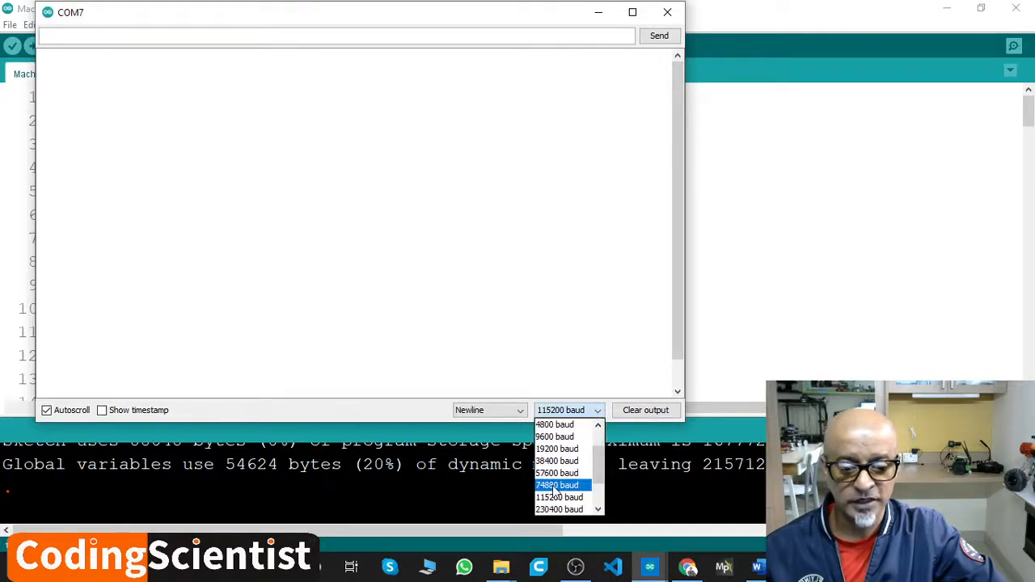
{"action": "mouse_move", "coordinate": [554, 437]}
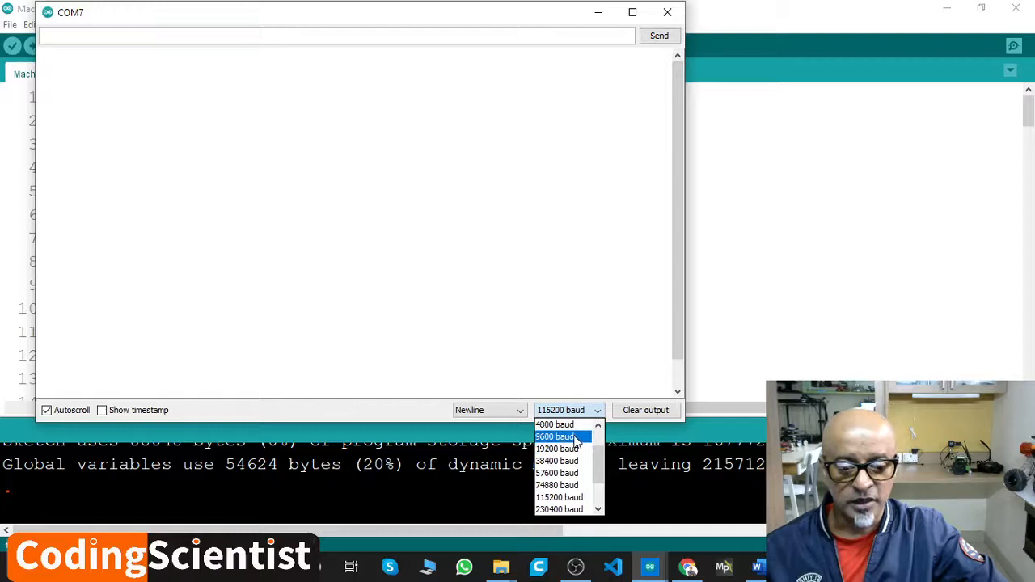
{"action": "mouse_move", "coordinate": [558, 449]}
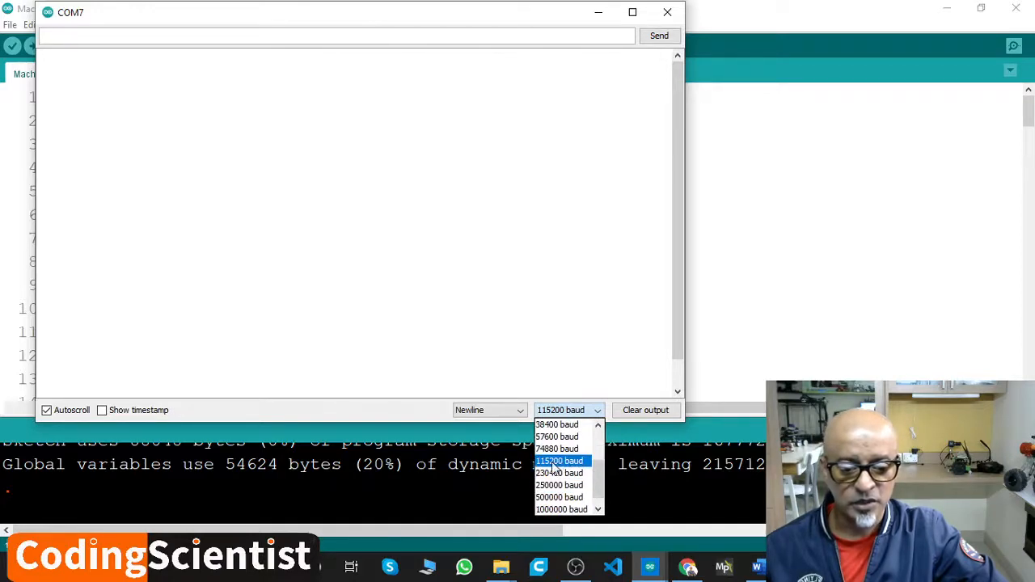
{"action": "left_click", "coordinate": [560, 461]}
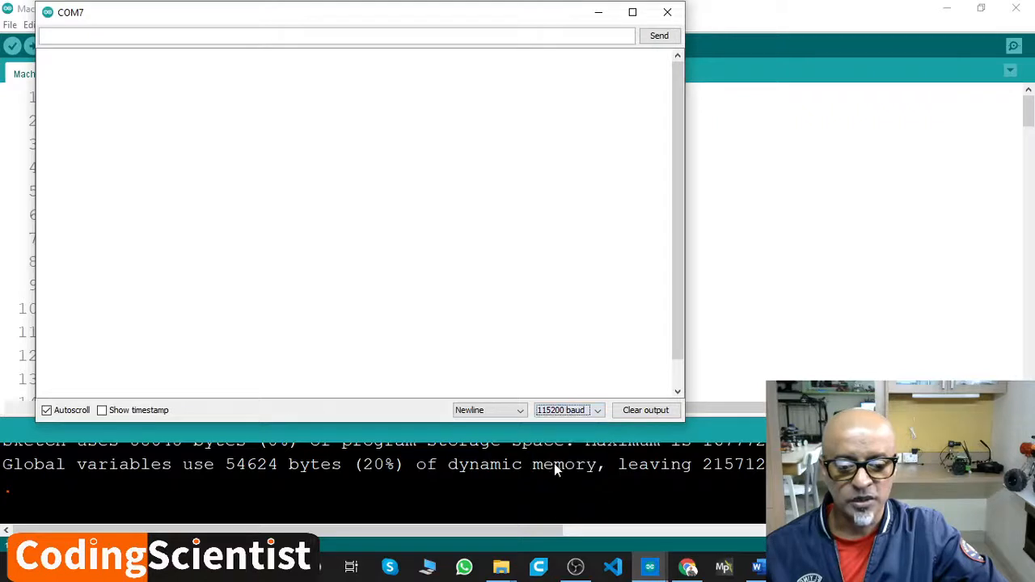
{"action": "mouse_move", "coordinate": [478, 236]}
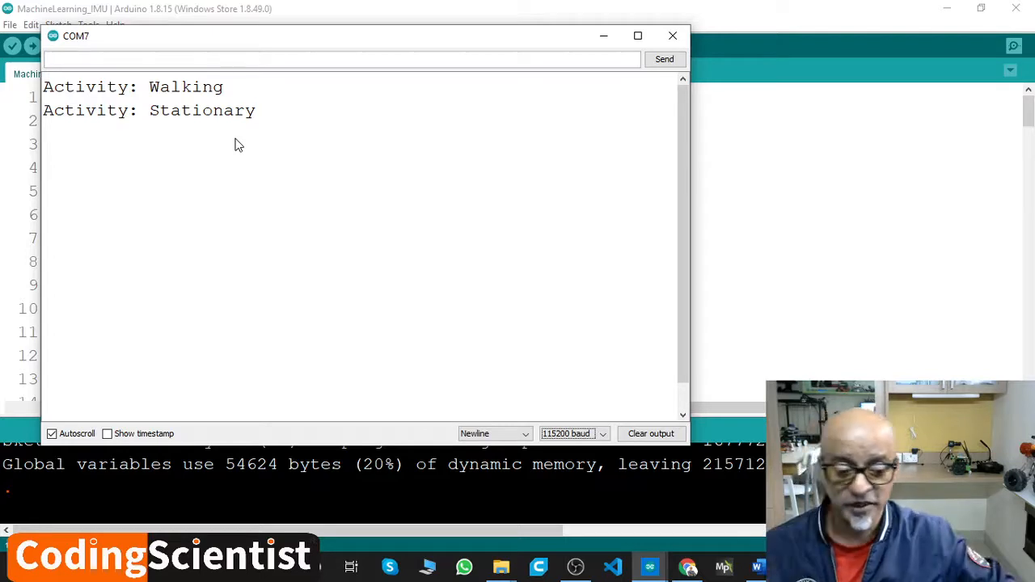
{"action": "mouse_move", "coordinate": [427, 155]}
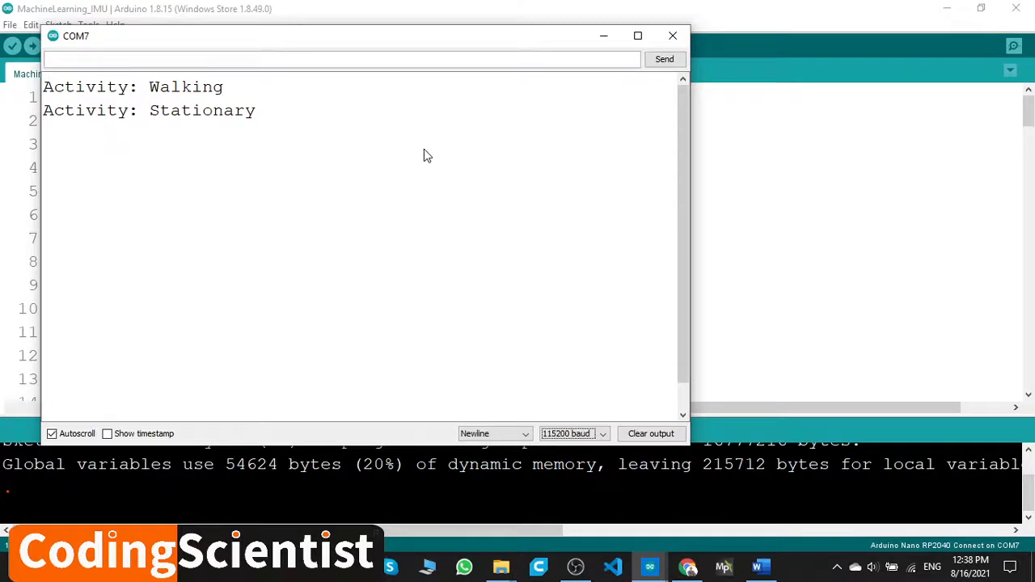
Step: Drag the COM7 Serial Monitor window aside to reveal the sketch code
{"action": "left_click_drag", "start_coordinate": [339, 35], "coordinate": [647, 32]}
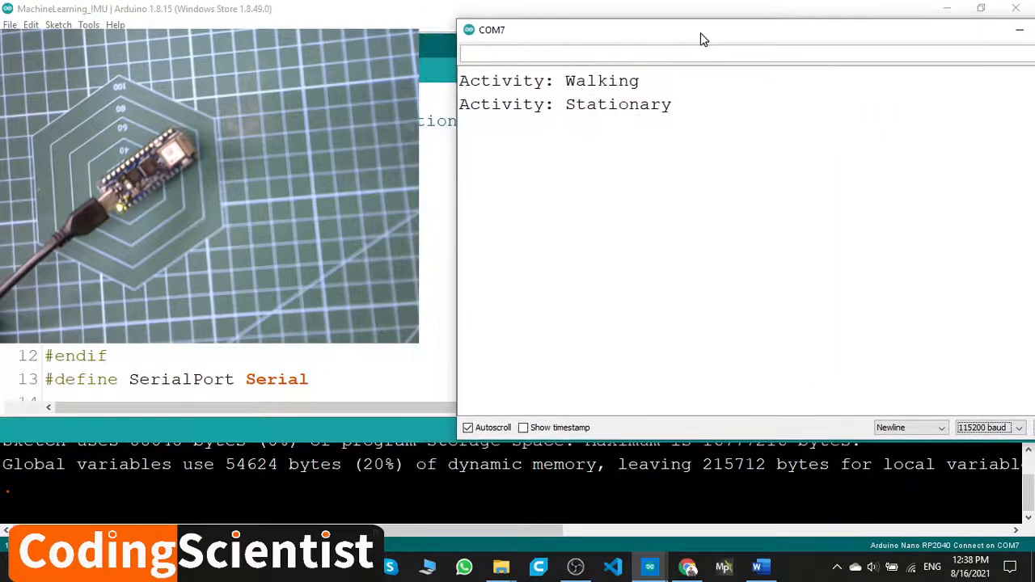
{"action": "left_click_drag", "start_coordinate": [703, 38], "coordinate": [736, 42]}
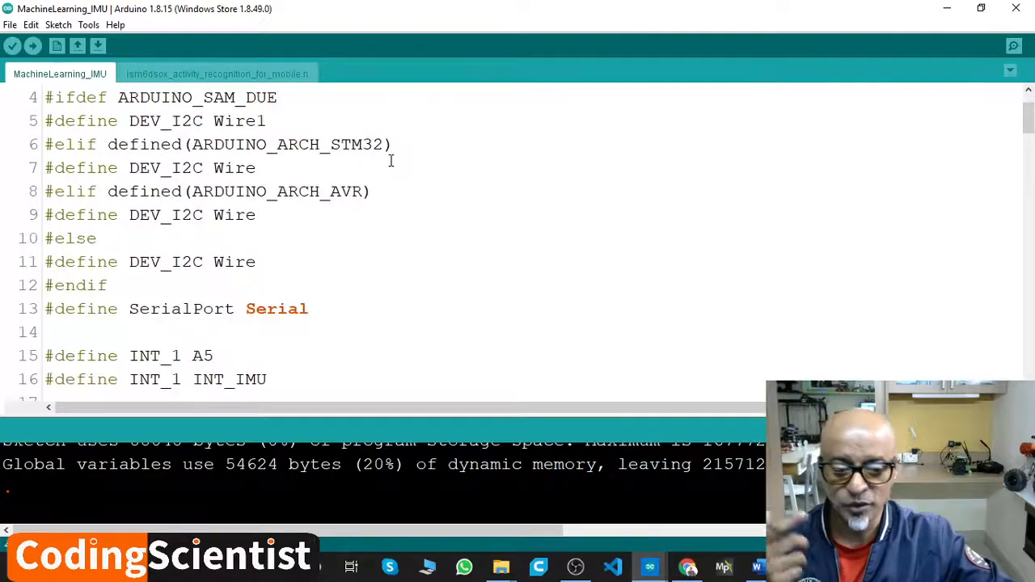
{"action": "mouse_move", "coordinate": [649, 566]}
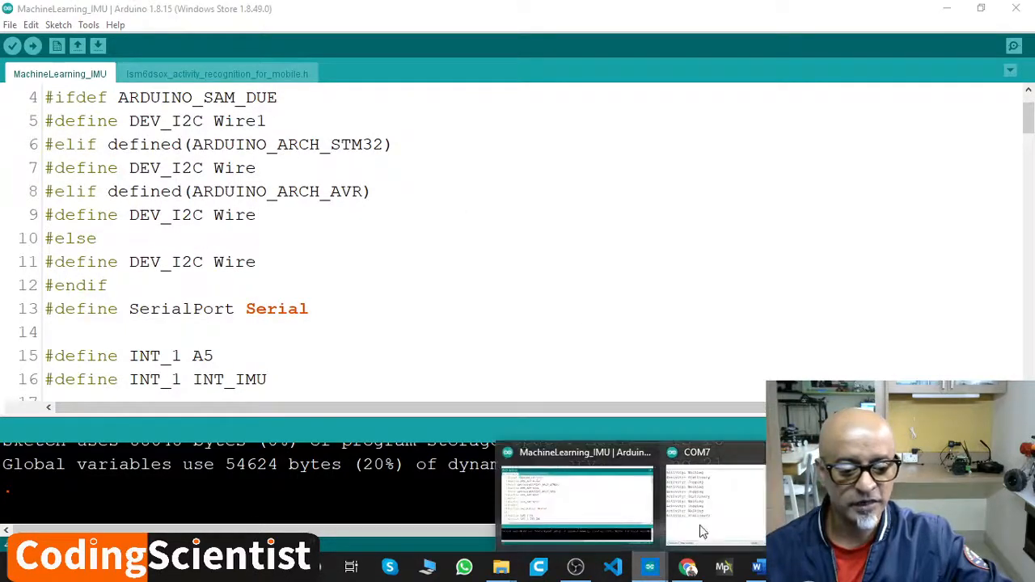
Step: Bring back the COM7 monitor, review the Walking/Jogging/Stationary output, and close it
{"action": "left_click", "coordinate": [714, 497]}
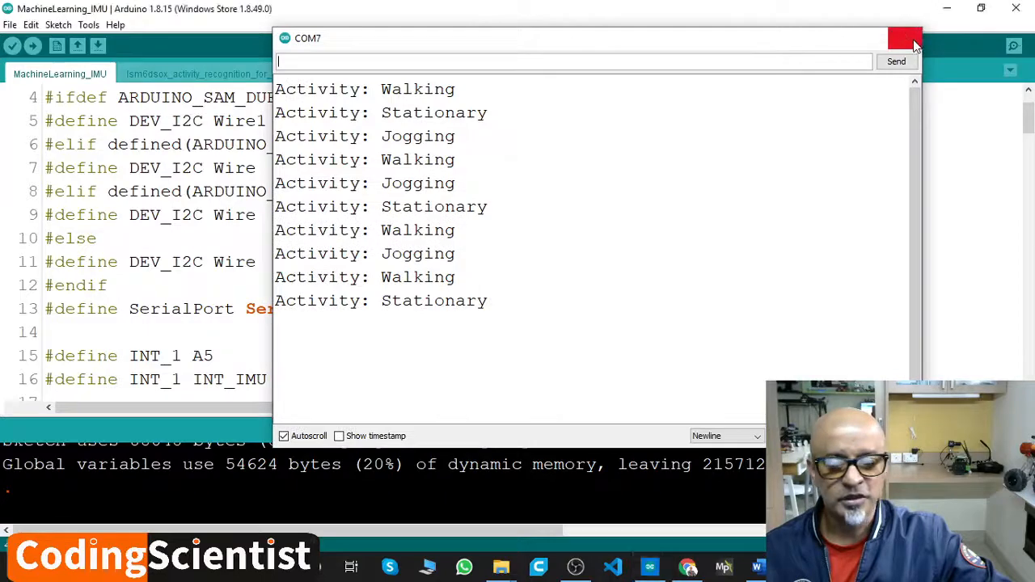
{"action": "left_click", "coordinate": [904, 38]}
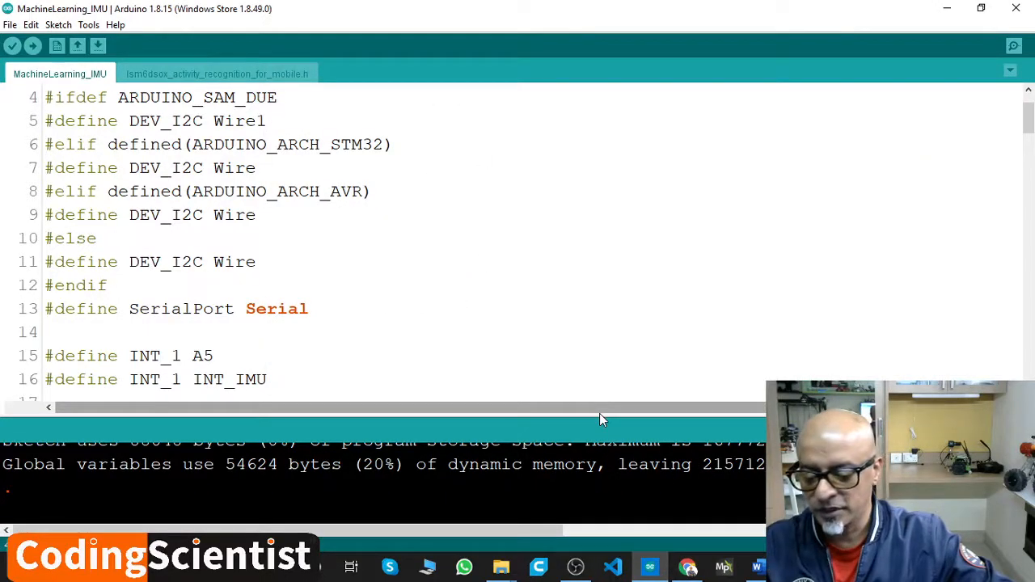
{"action": "left_click", "coordinate": [10, 24]}
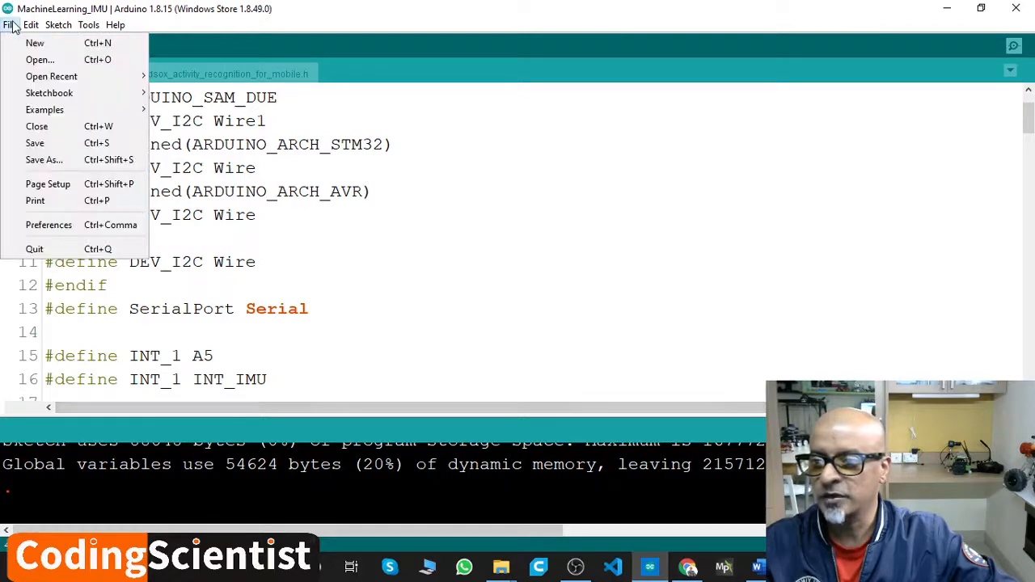
Step: Open the X_NUCLEO_IKS01A3_LIS2DW12_WakeUpDetection example from the Examples menu
{"action": "left_click", "coordinate": [45, 109]}
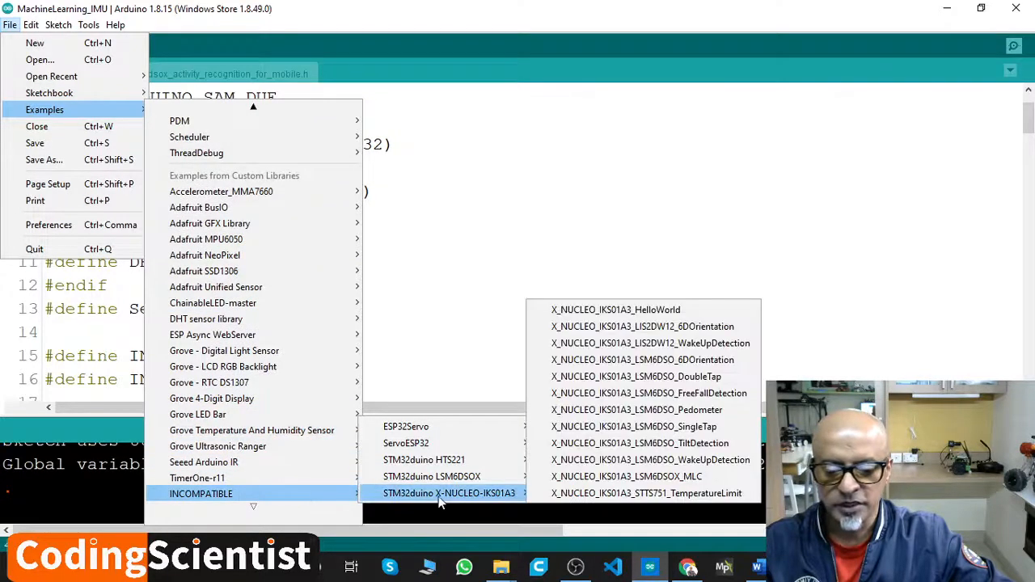
{"action": "mouse_move", "coordinate": [647, 493]}
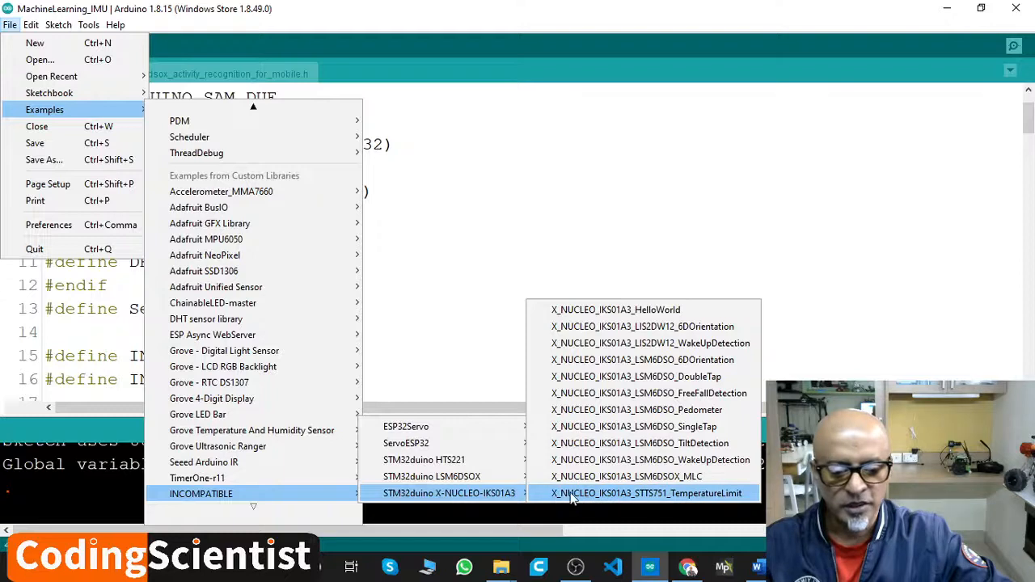
{"action": "mouse_move", "coordinate": [649, 393]}
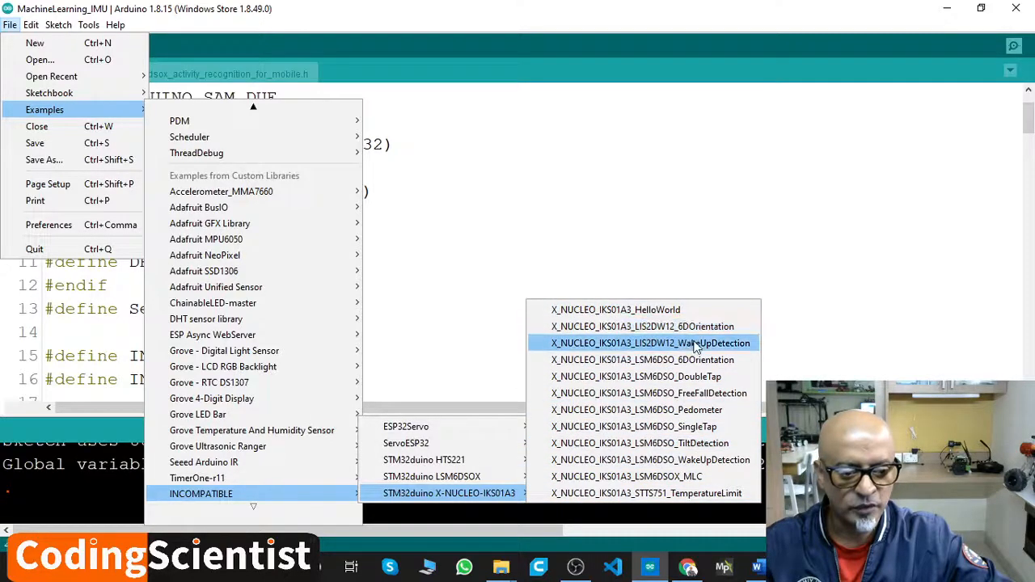
{"action": "left_click", "coordinate": [651, 343]}
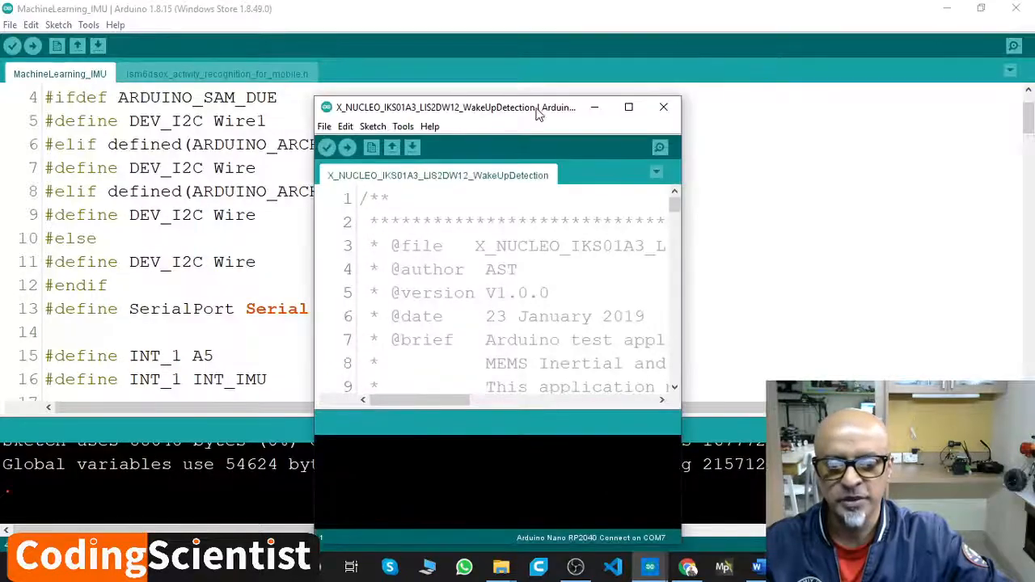
Step: Maximize the WakeUpDetection window and scroll through its LIS2DW12 setup and loop code
{"action": "left_click", "coordinate": [628, 106]}
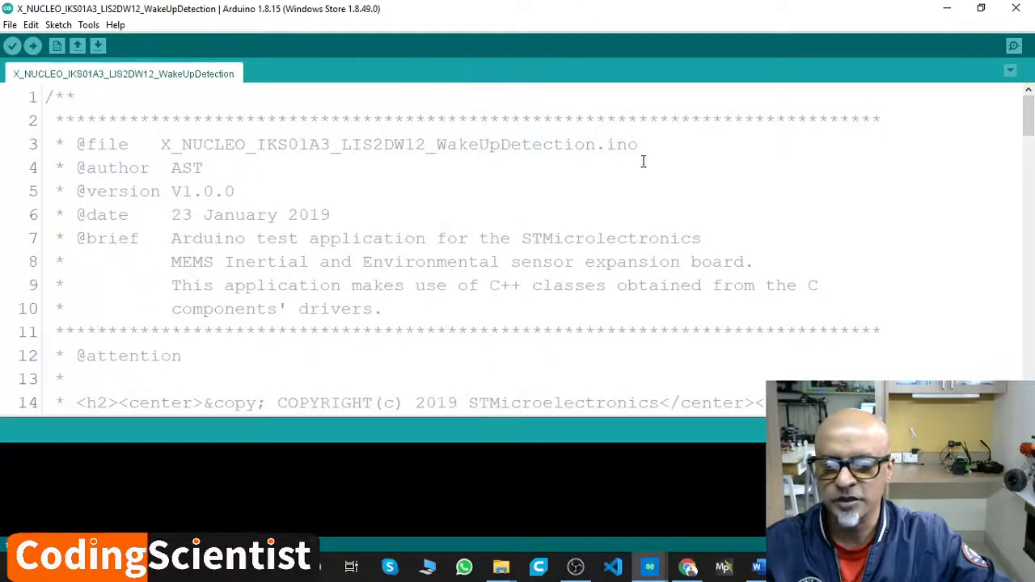
{"action": "scroll", "scroll_direction": "down", "scroll_amount": 3}
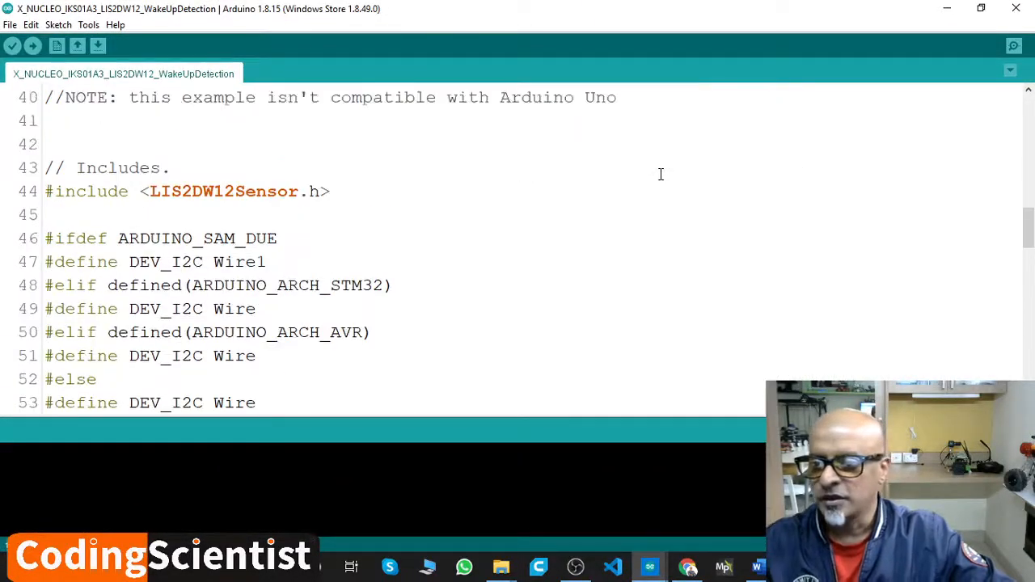
{"action": "scroll", "scroll_direction": "down", "scroll_amount": 3}
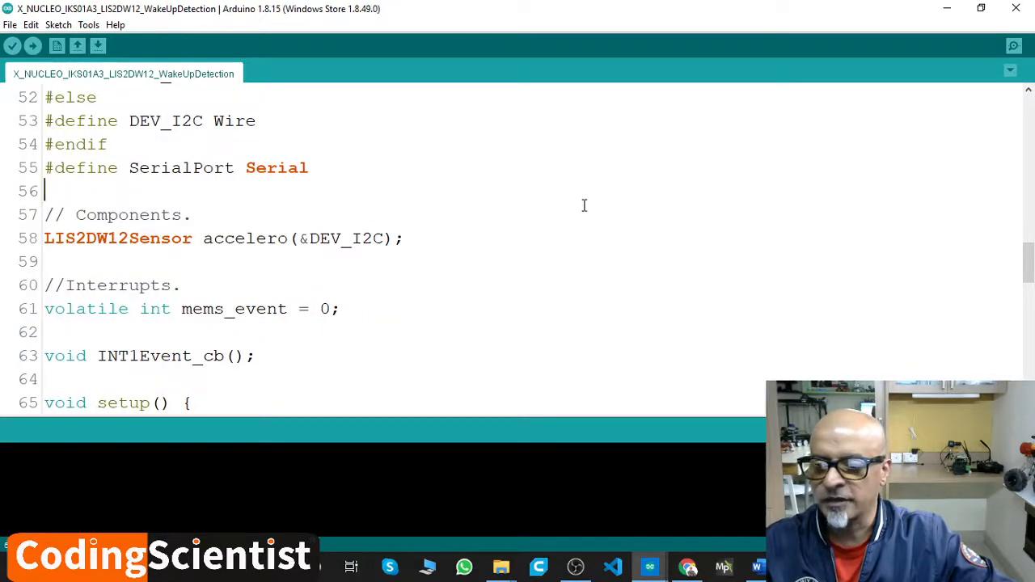
{"action": "scroll", "scroll_direction": "up", "scroll_amount": 3}
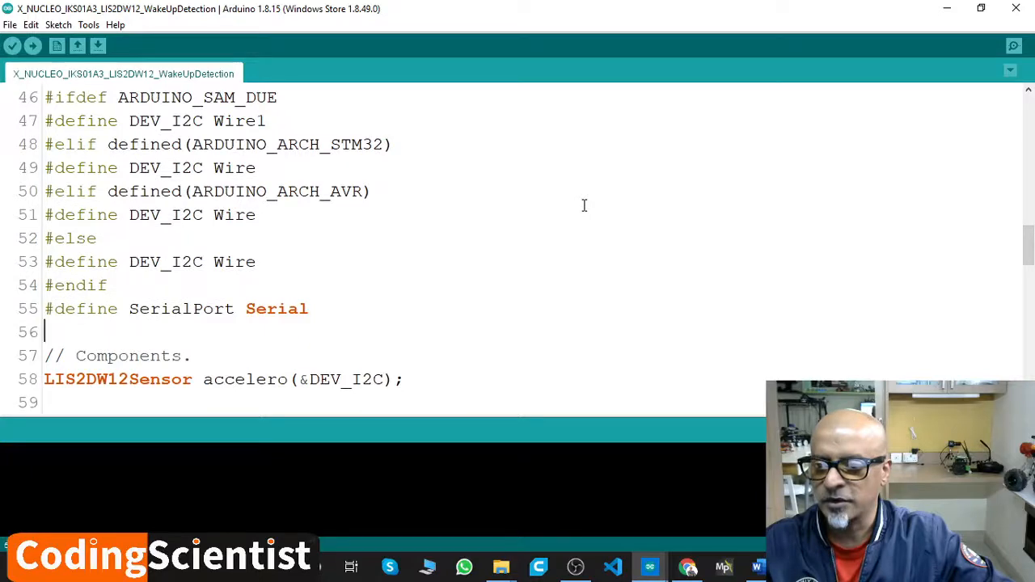
{"action": "scroll", "scroll_direction": "down", "scroll_amount": 3}
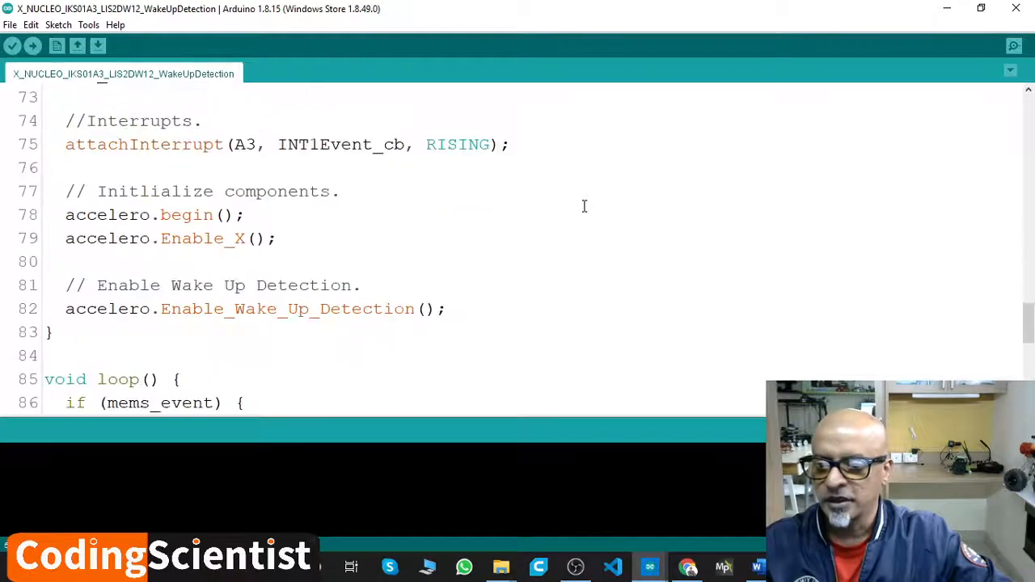
{"action": "scroll", "scroll_direction": "down", "scroll_amount": 3}
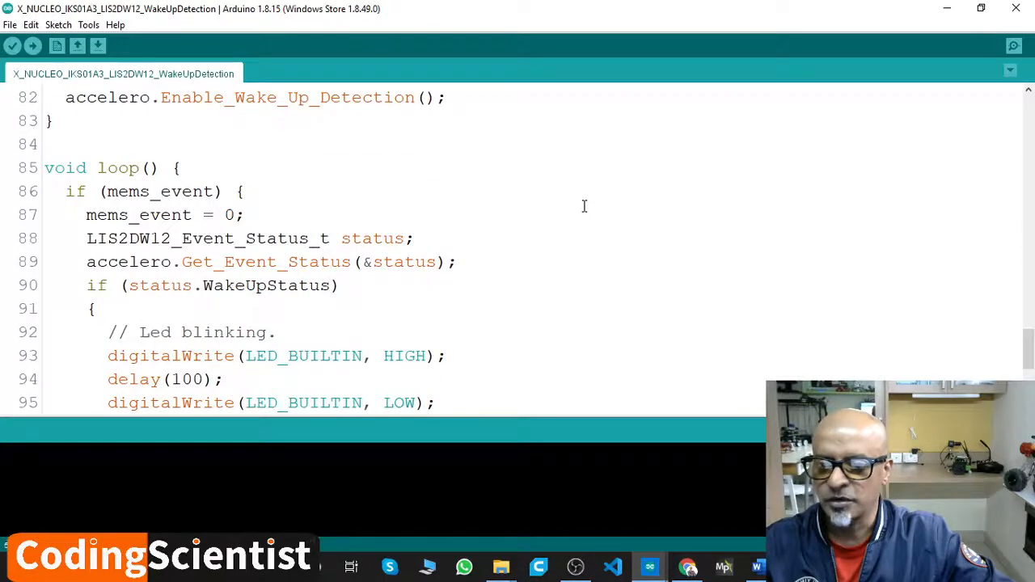
{"action": "scroll", "scroll_direction": "up", "scroll_amount": 3}
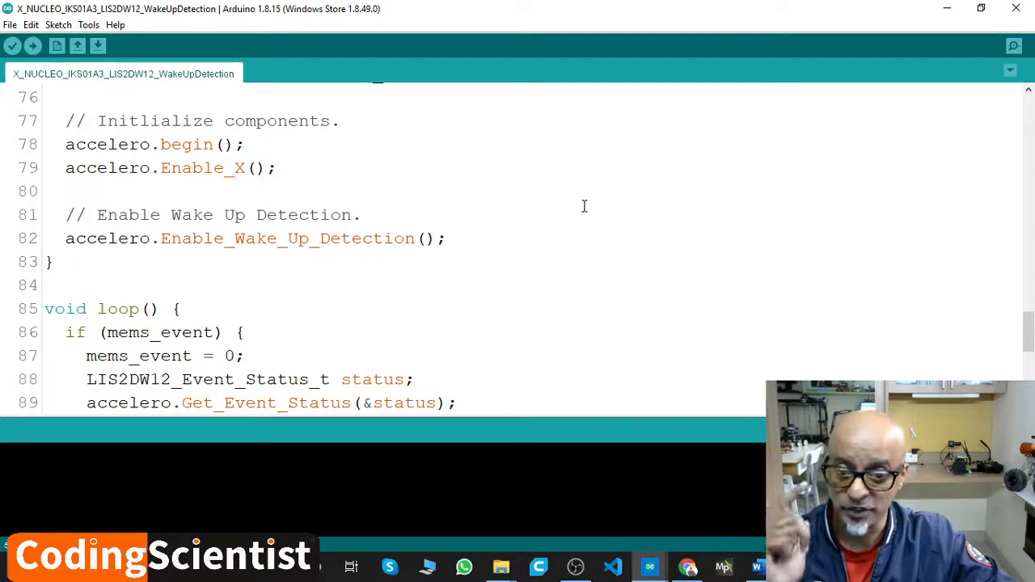
{"action": "scroll", "scroll_direction": "up", "scroll_amount": 3}
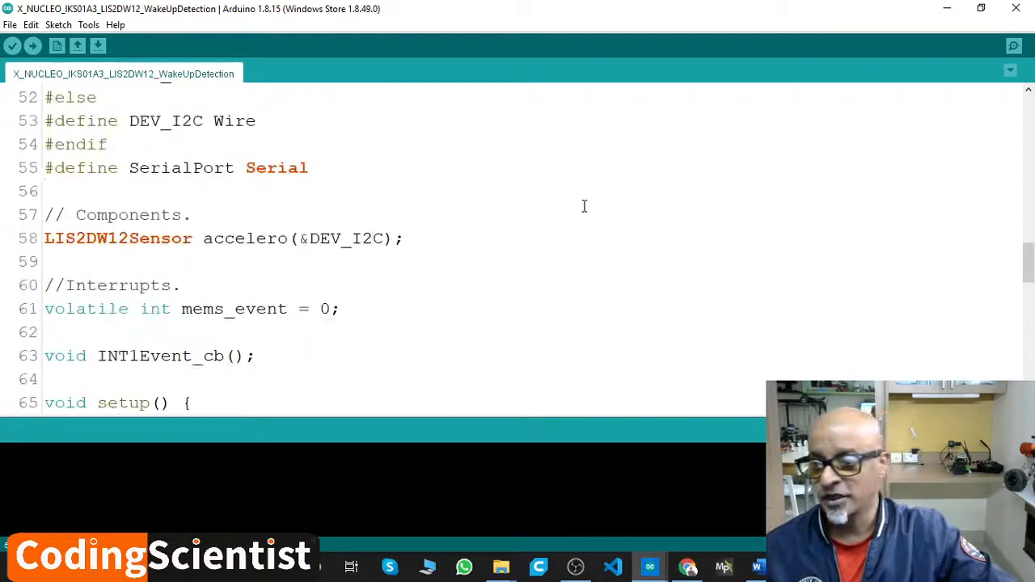